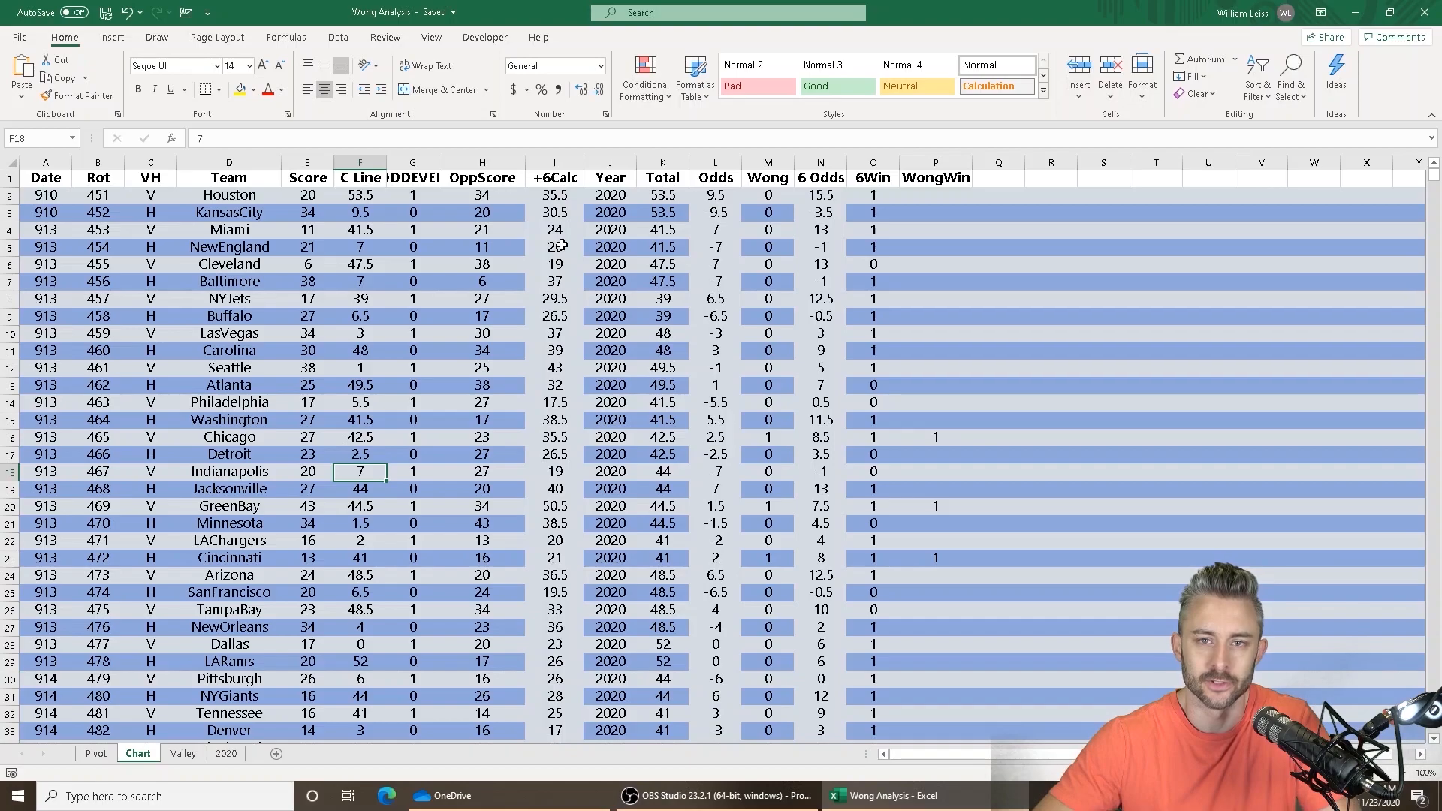
mouse_move(142, 543)
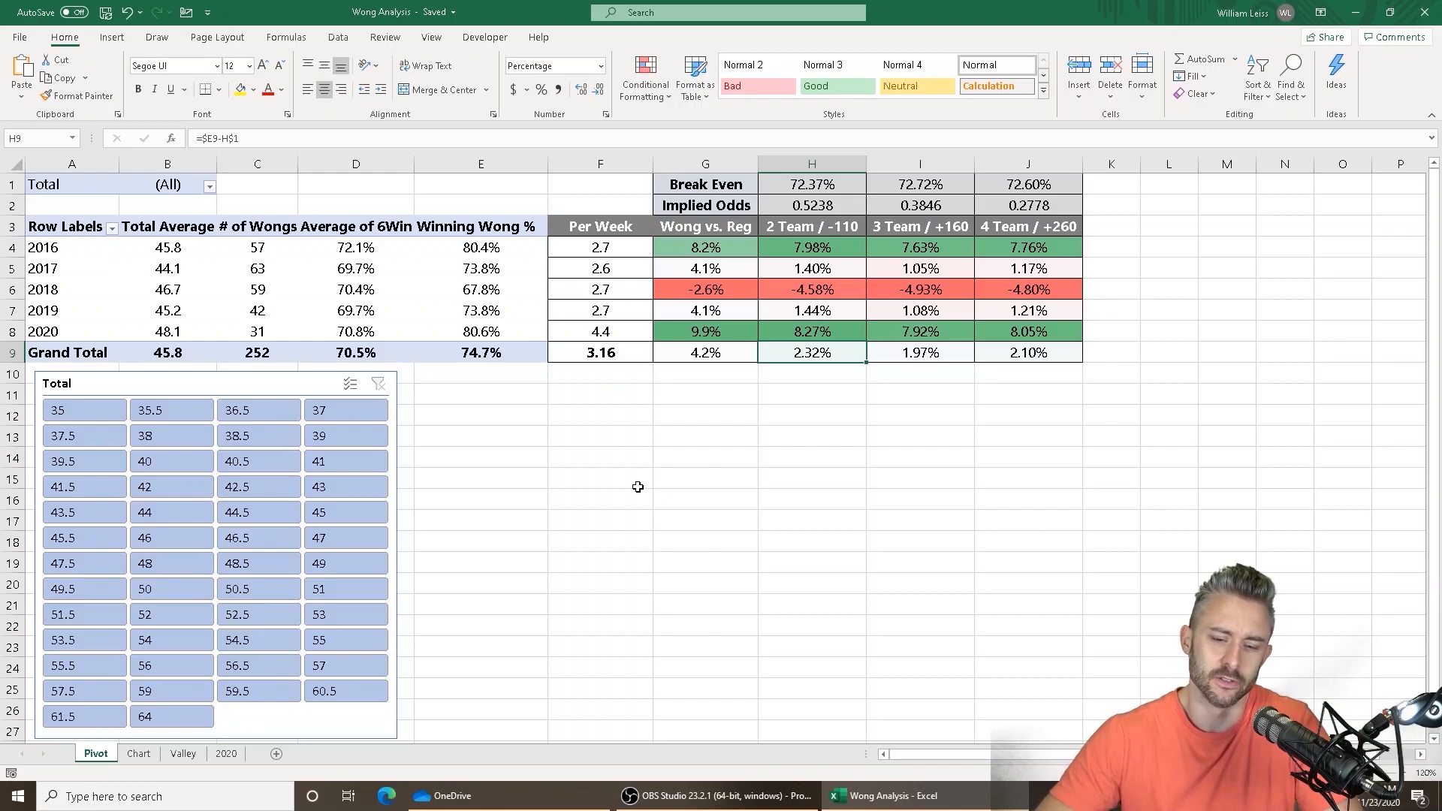
mouse_move(621, 402)
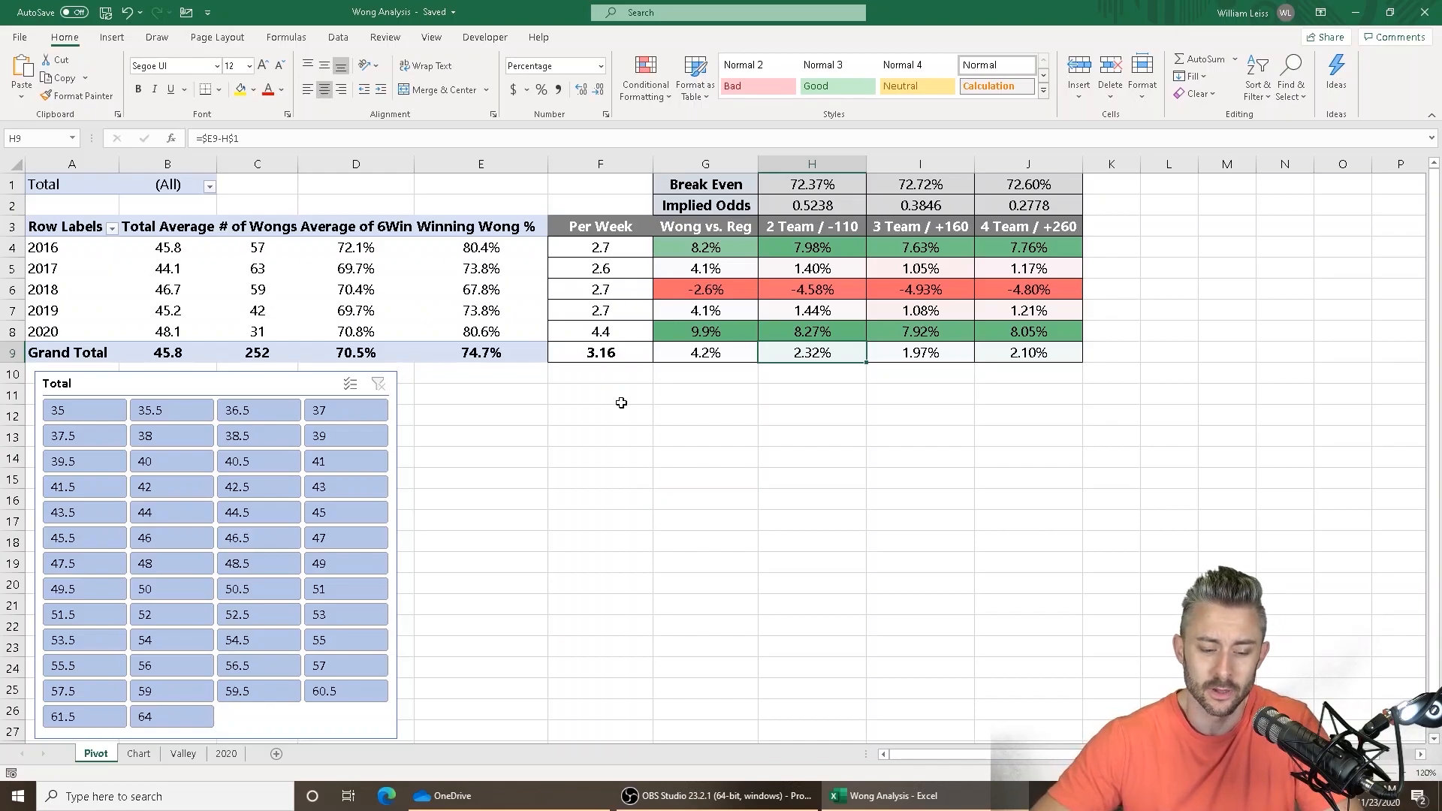
mouse_move(803, 218)
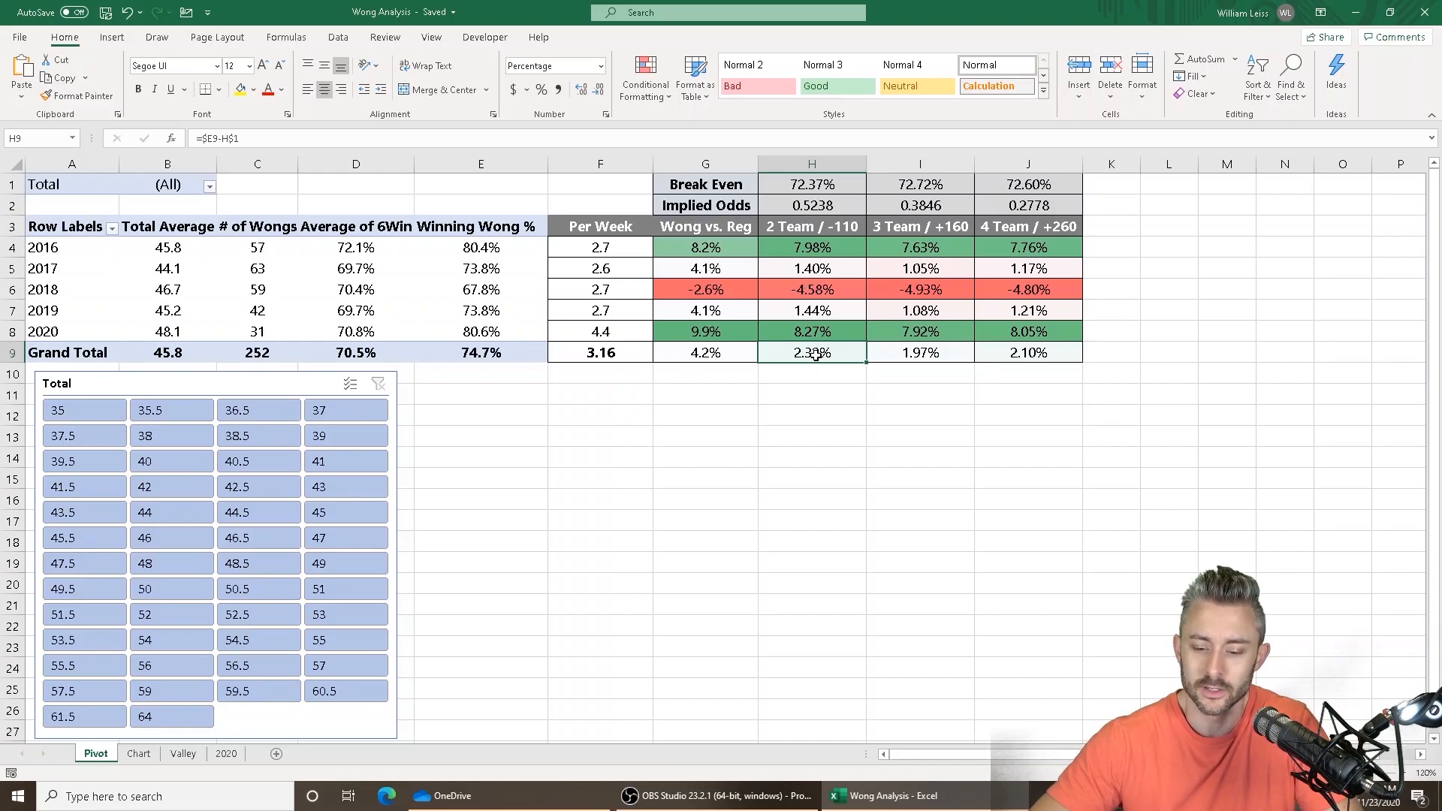
mouse_move(816, 474)
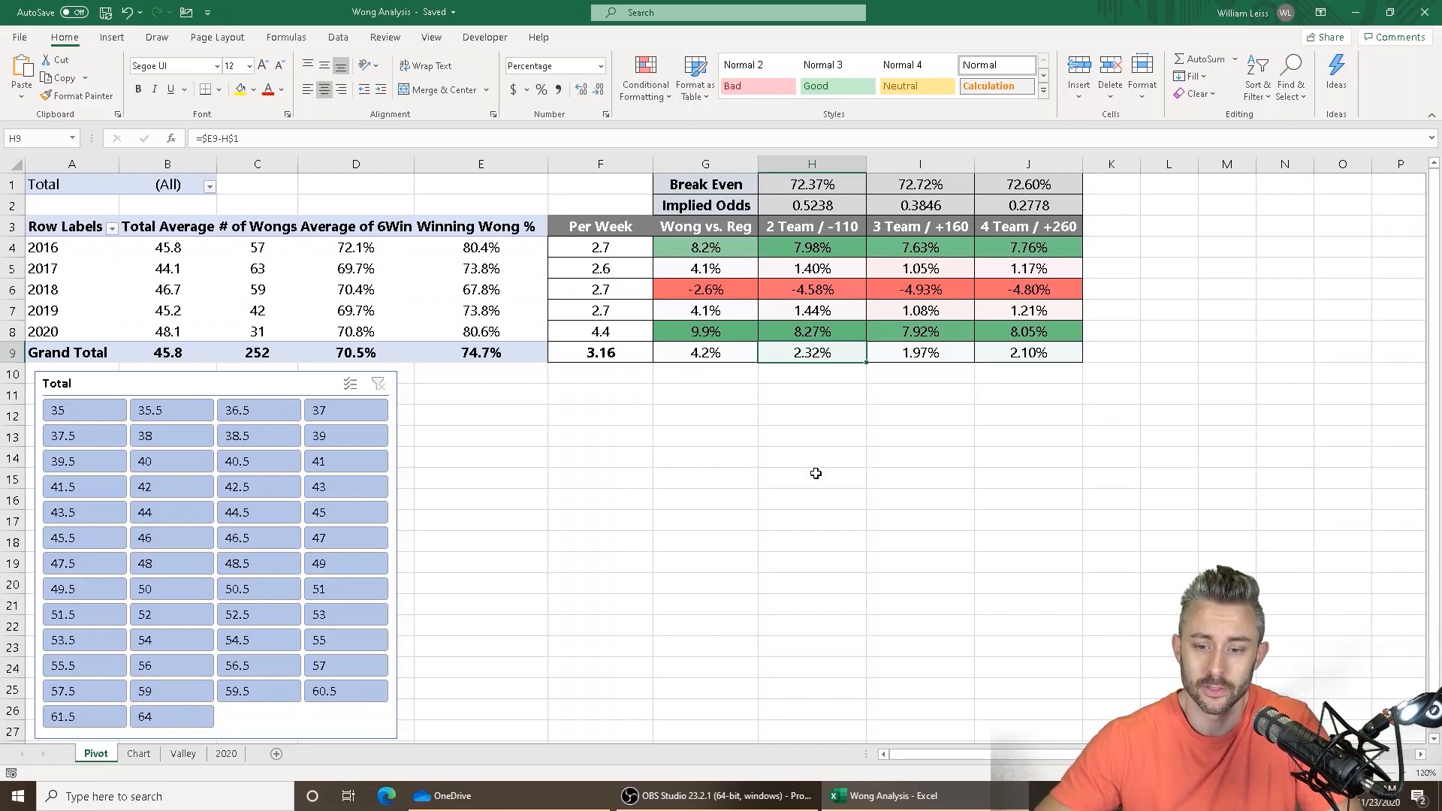
mouse_move(832, 288)
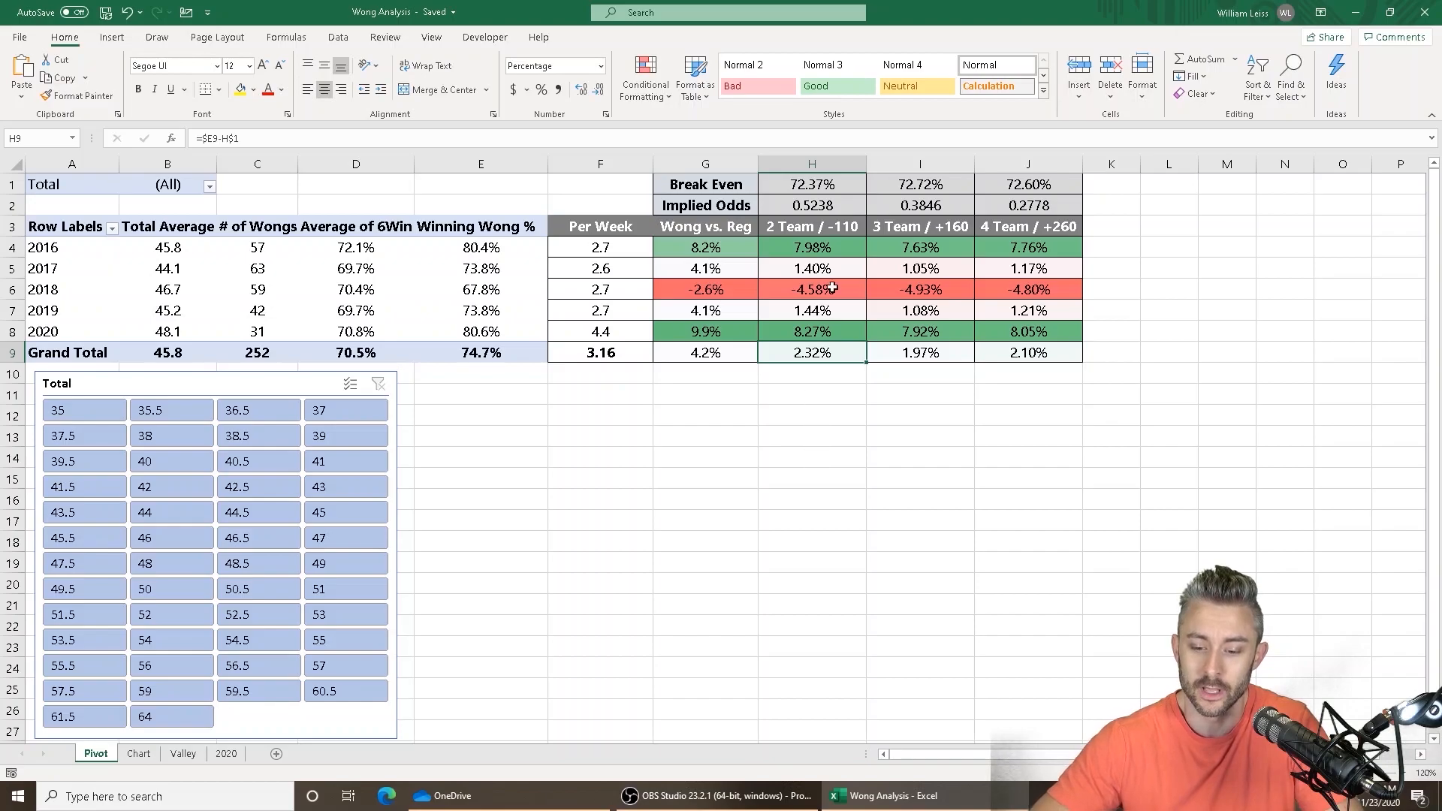
mouse_move(829, 279)
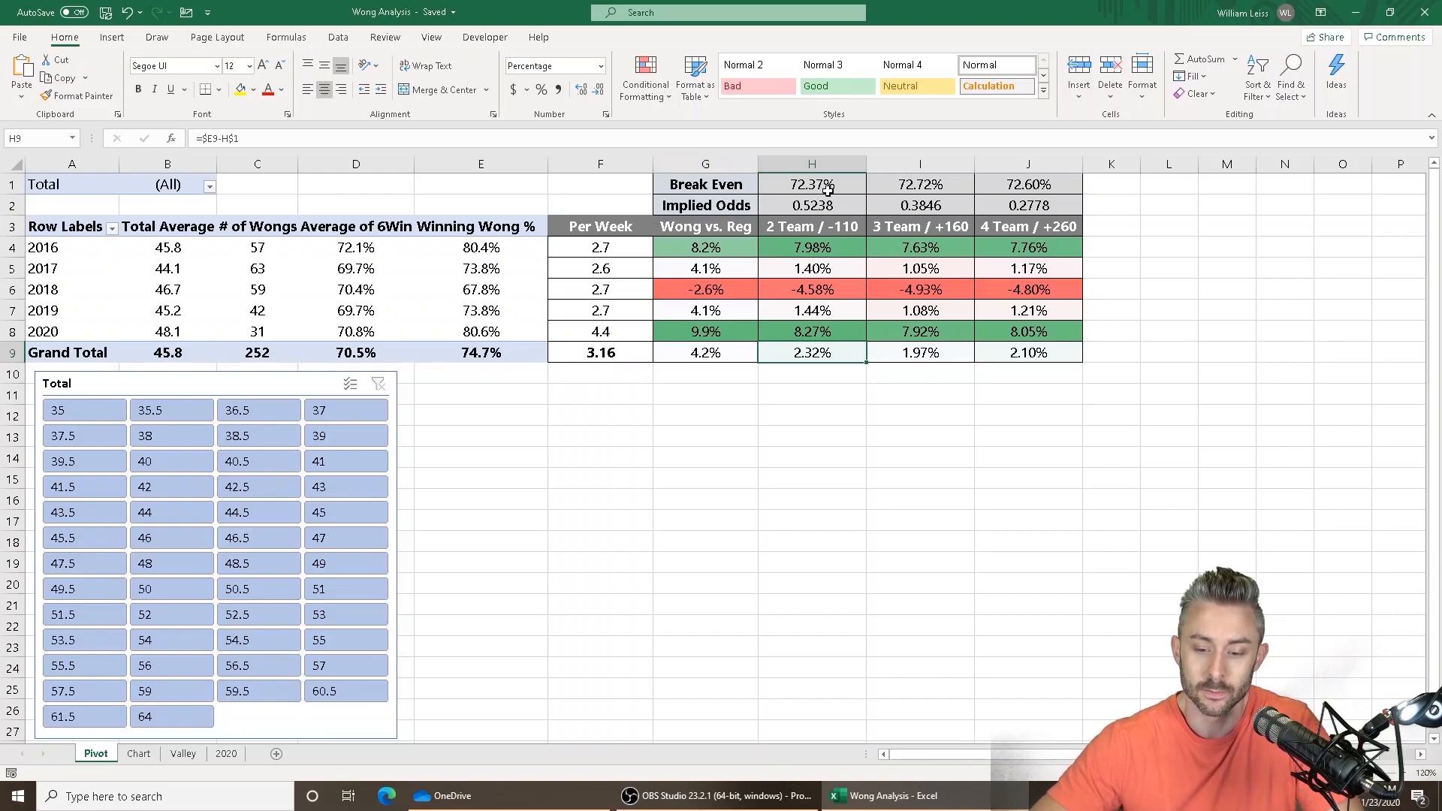
mouse_move(821, 230)
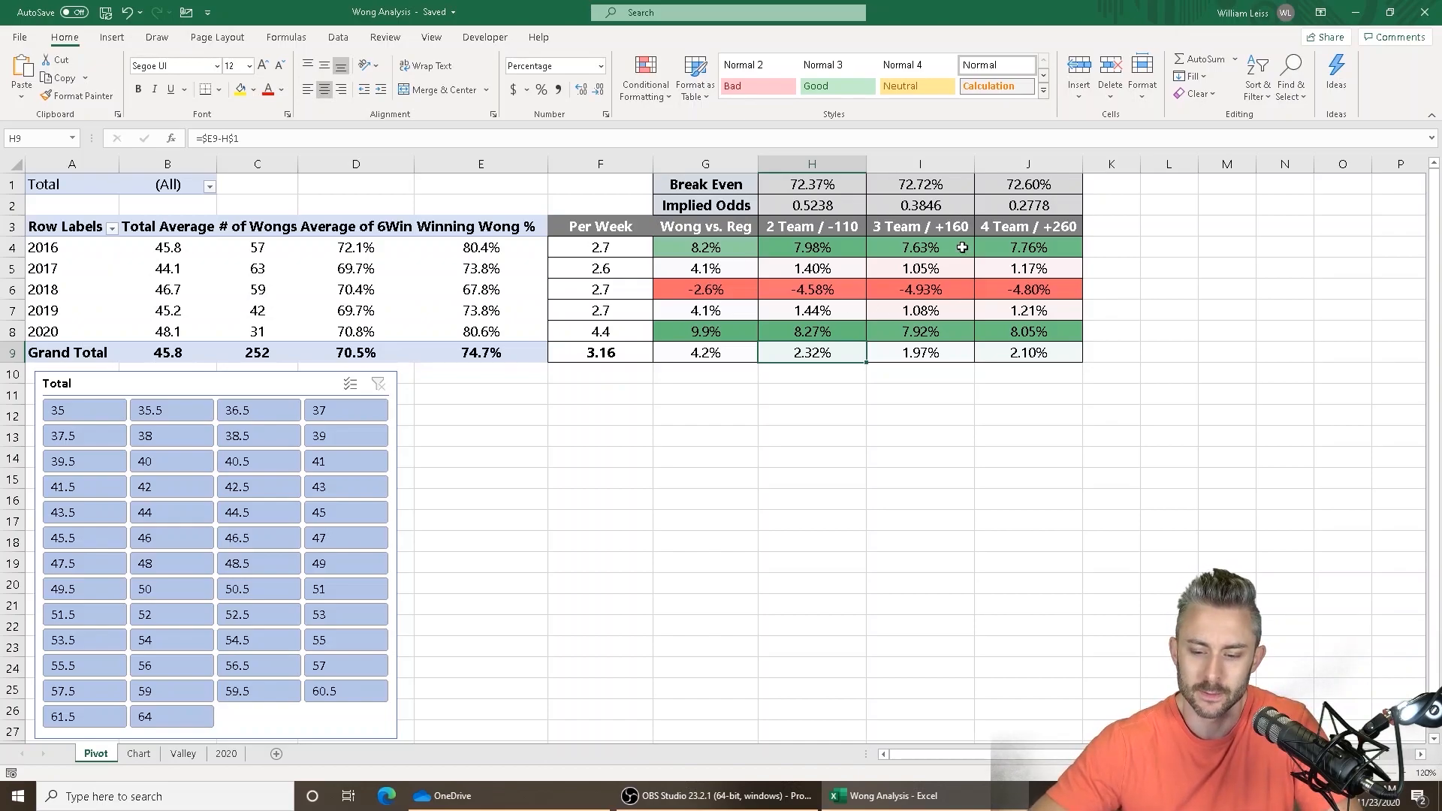
mouse_move(1041, 298)
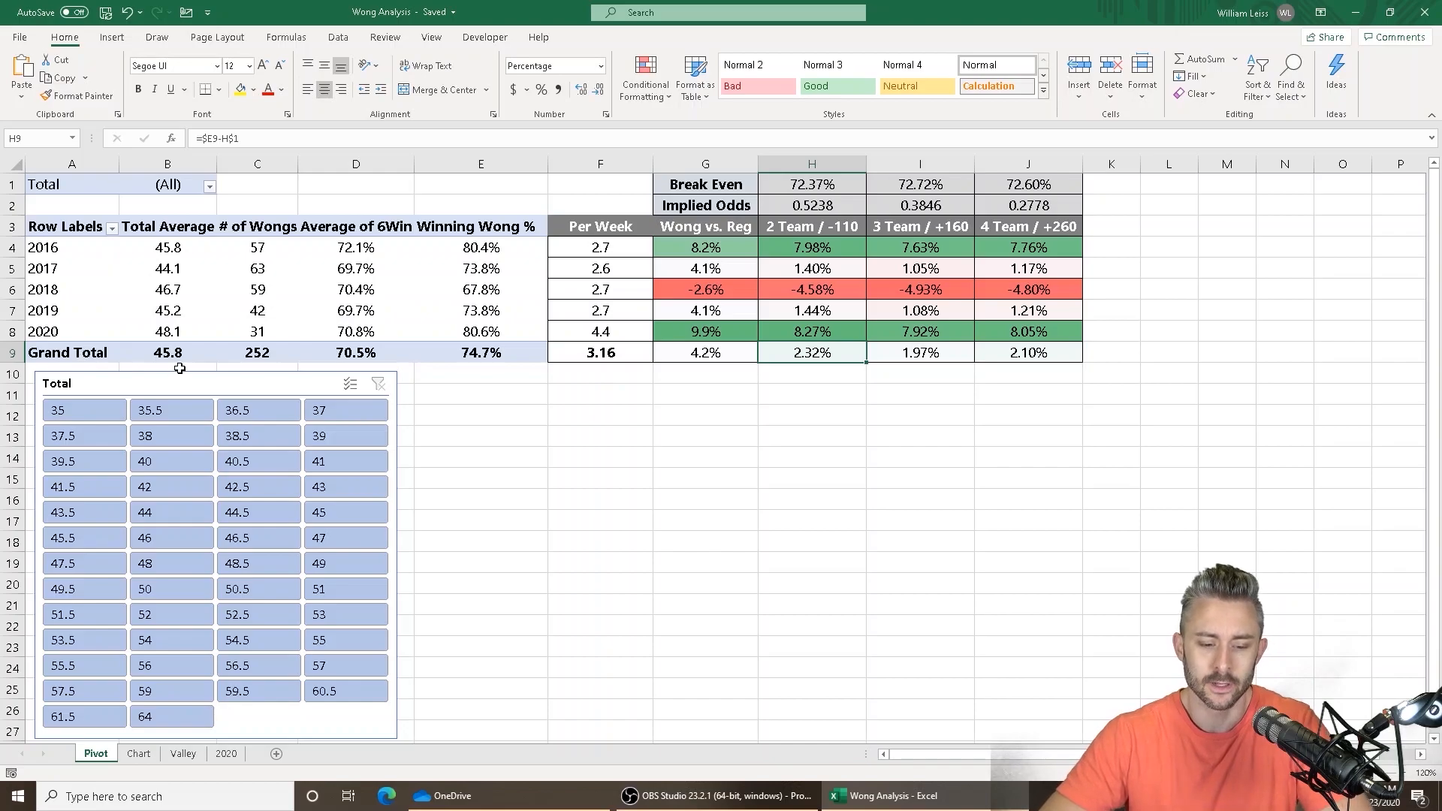
mouse_move(175, 328)
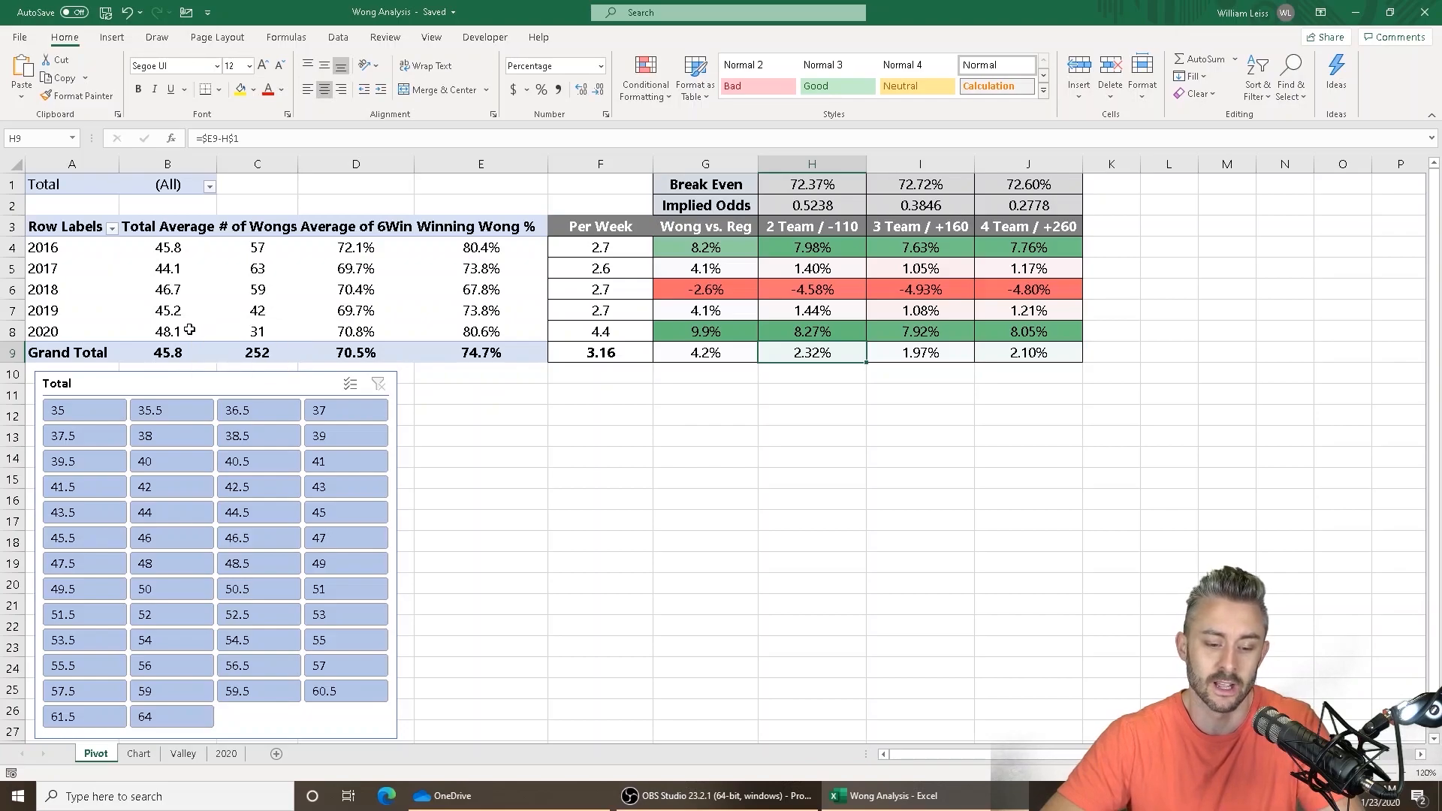
mouse_move(568, 419)
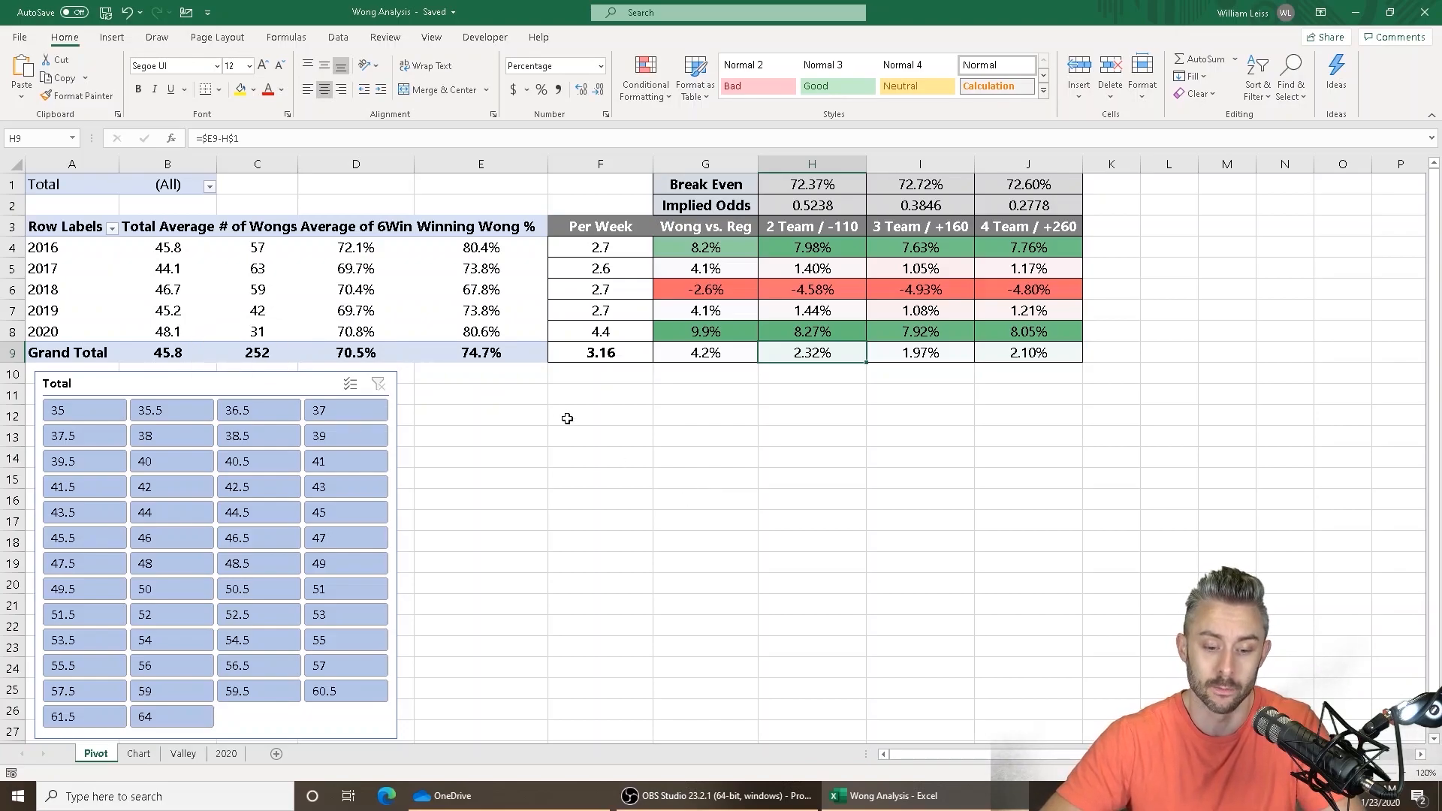
mouse_move(727, 360)
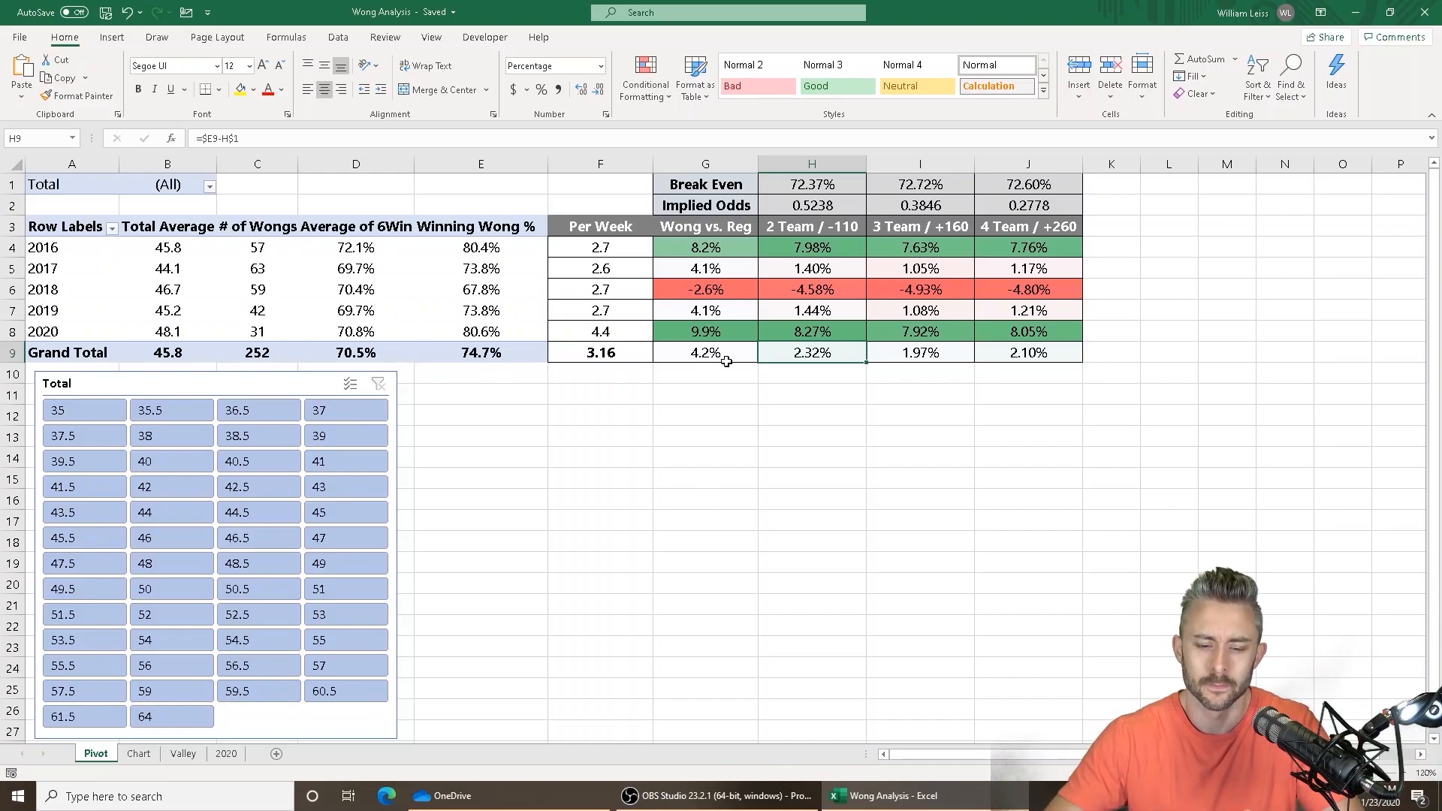
mouse_move(726, 378)
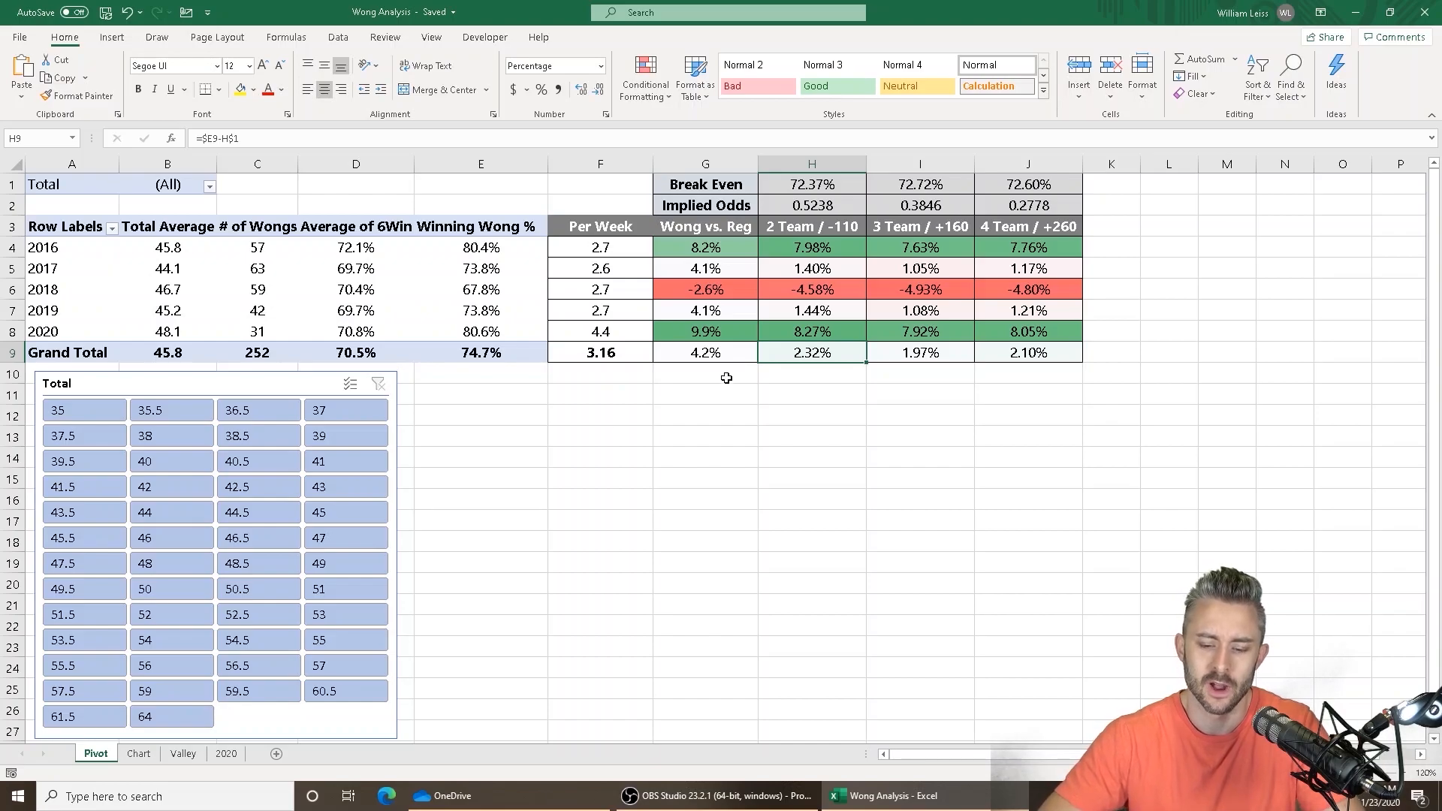
left_click(182, 753)
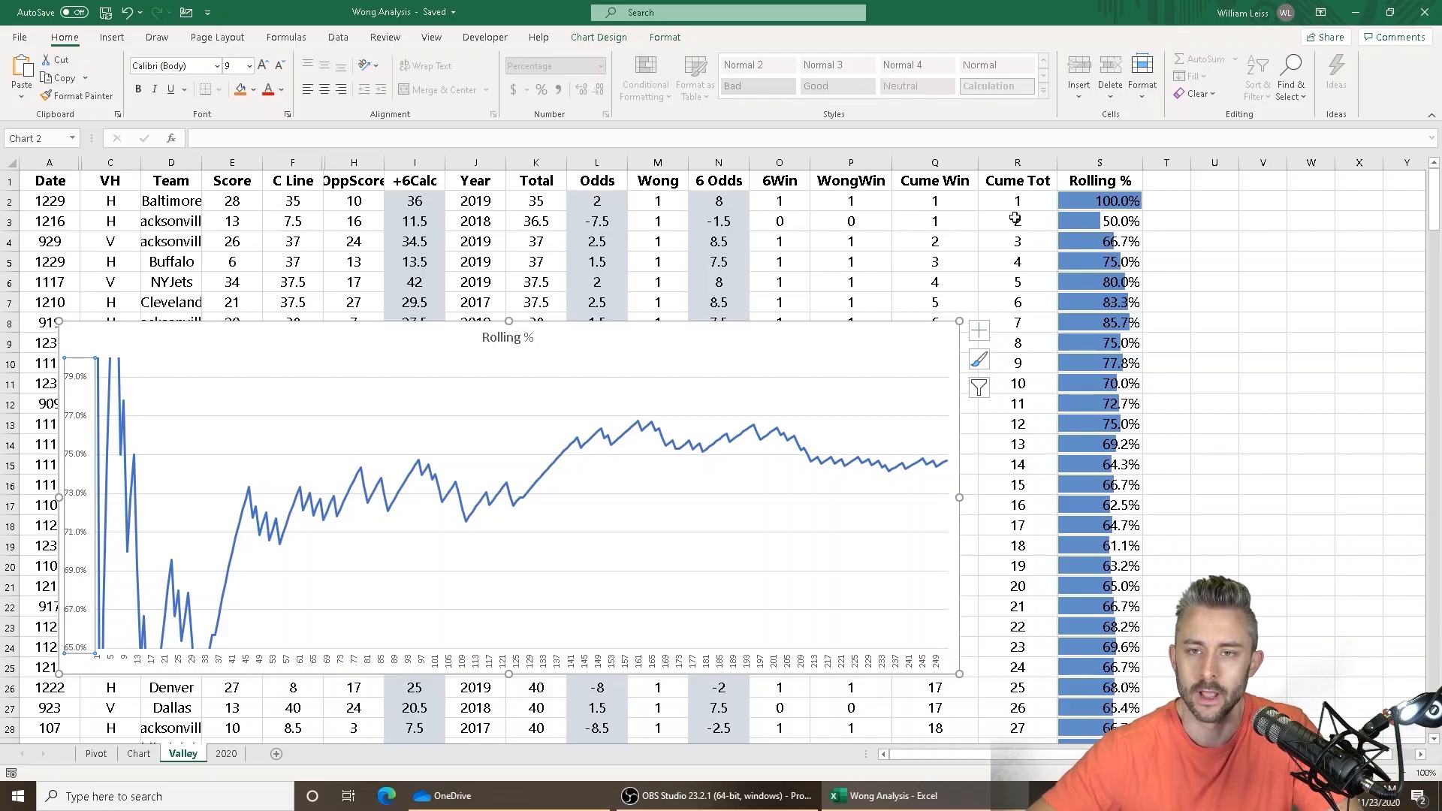
mouse_move(634, 304)
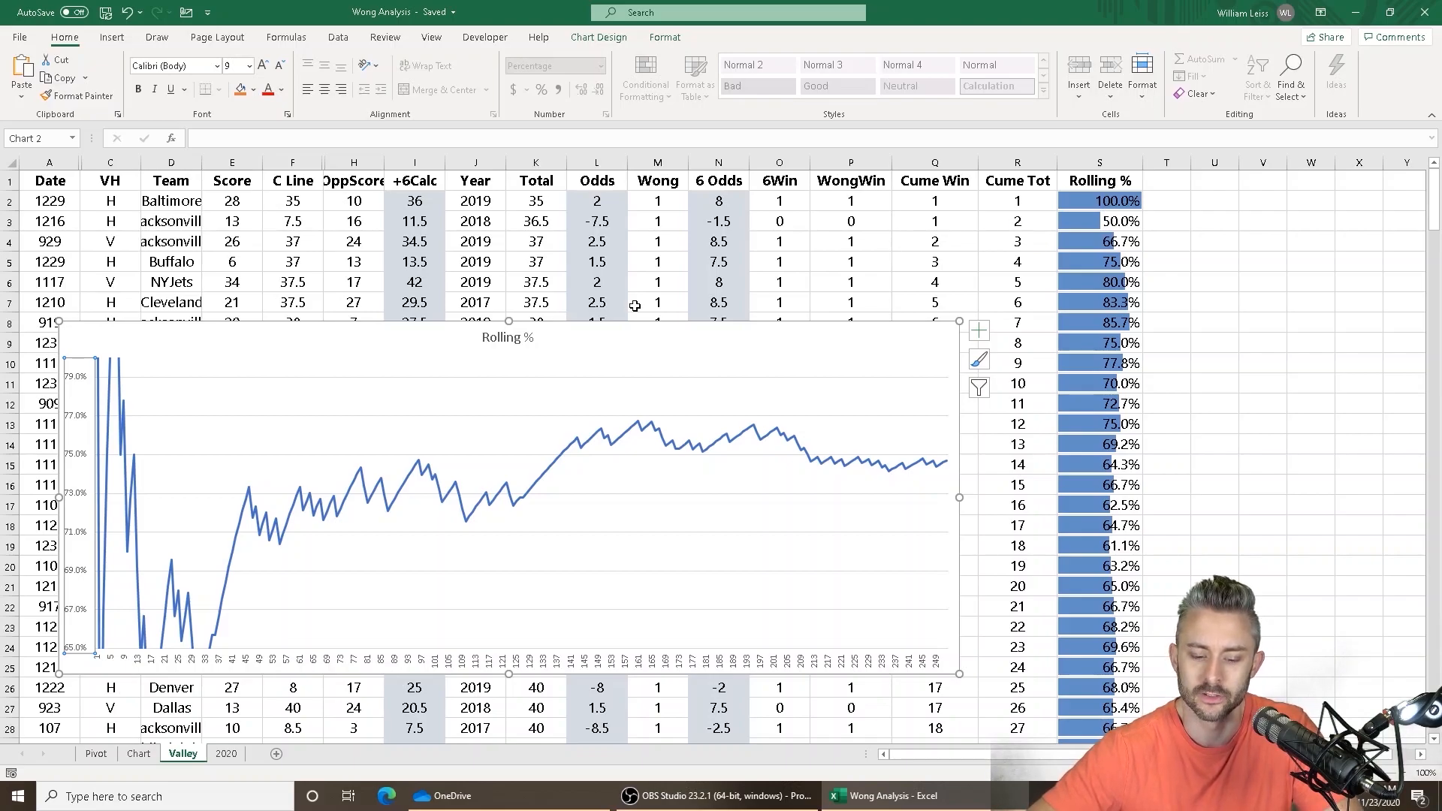
mouse_move(180, 361)
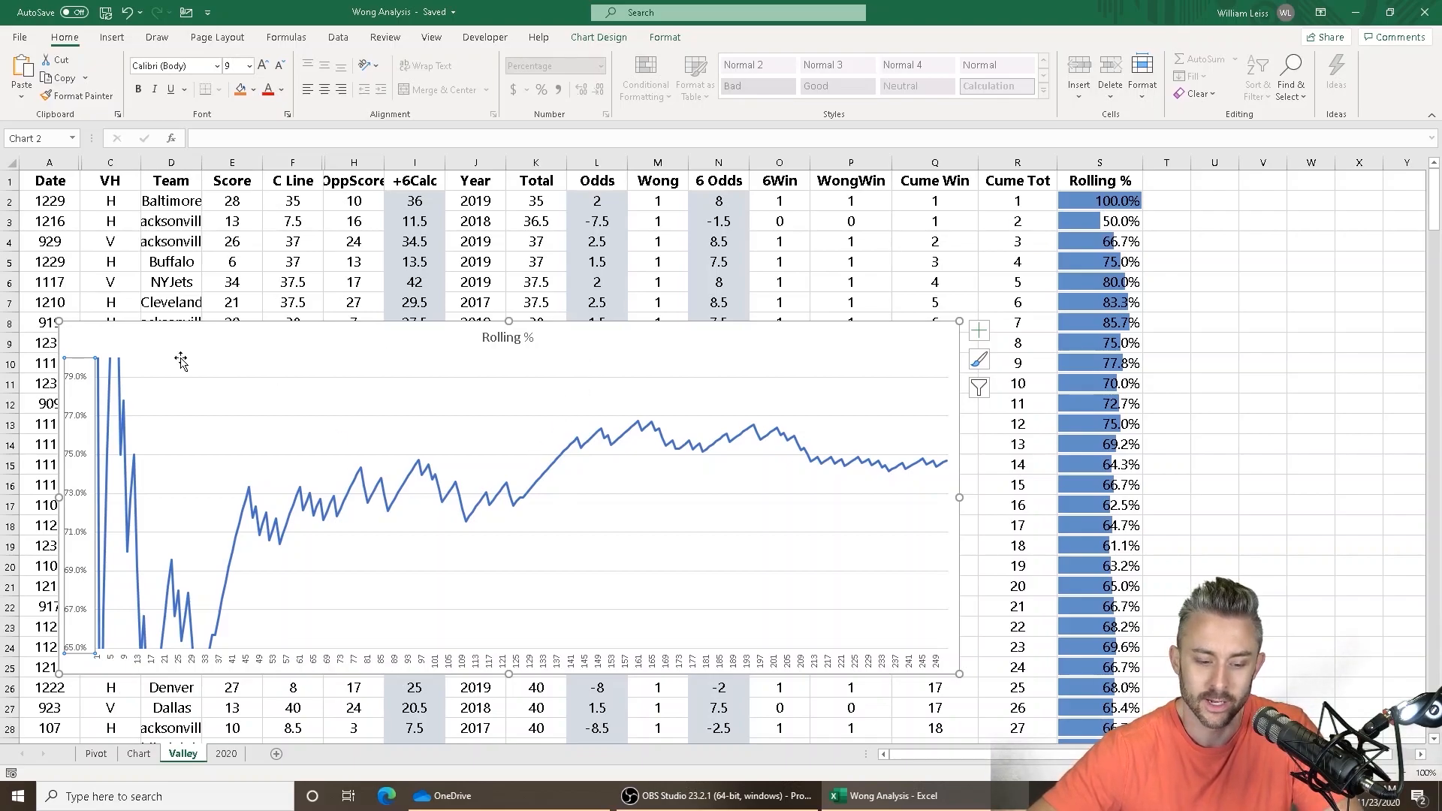
mouse_move(119, 364)
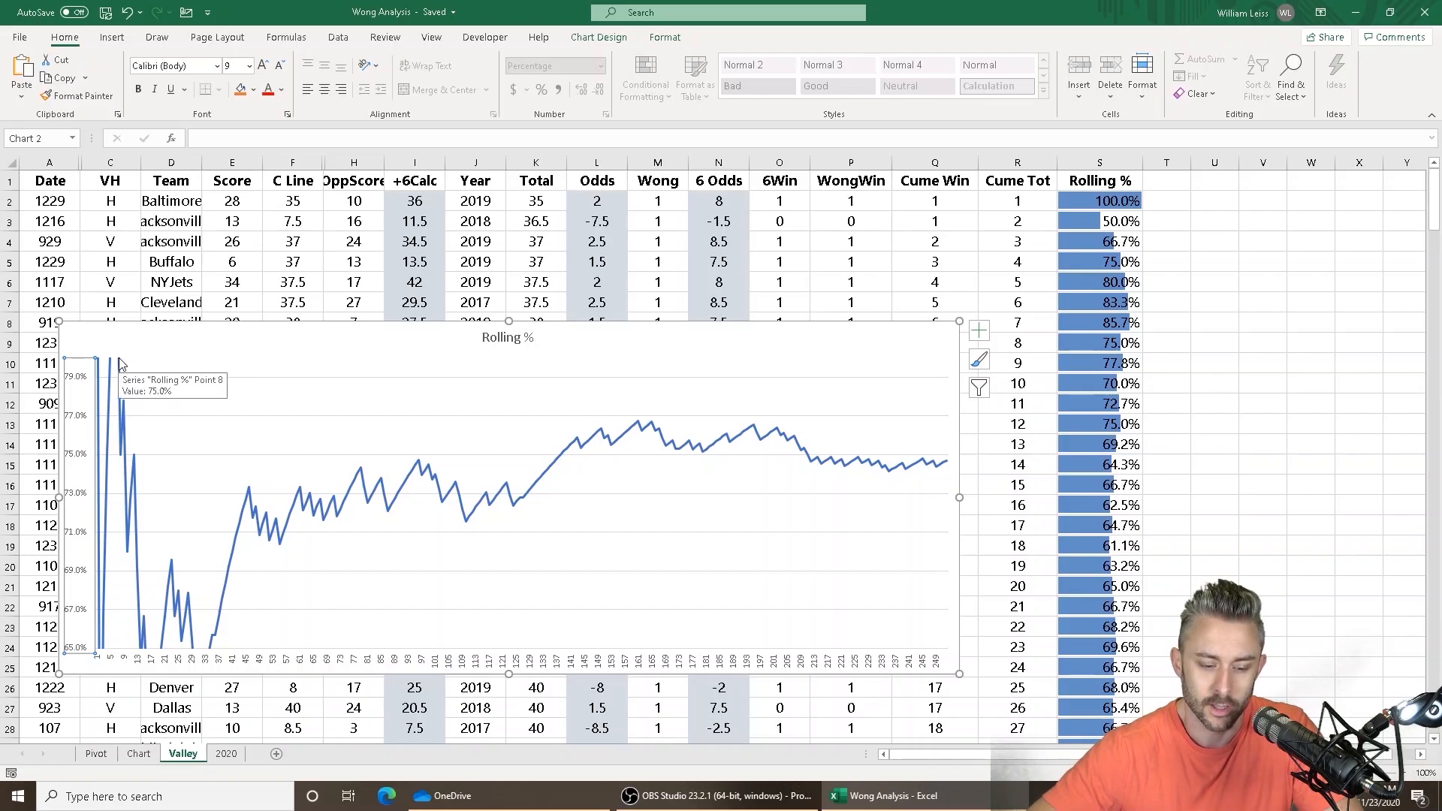
mouse_move(574, 163)
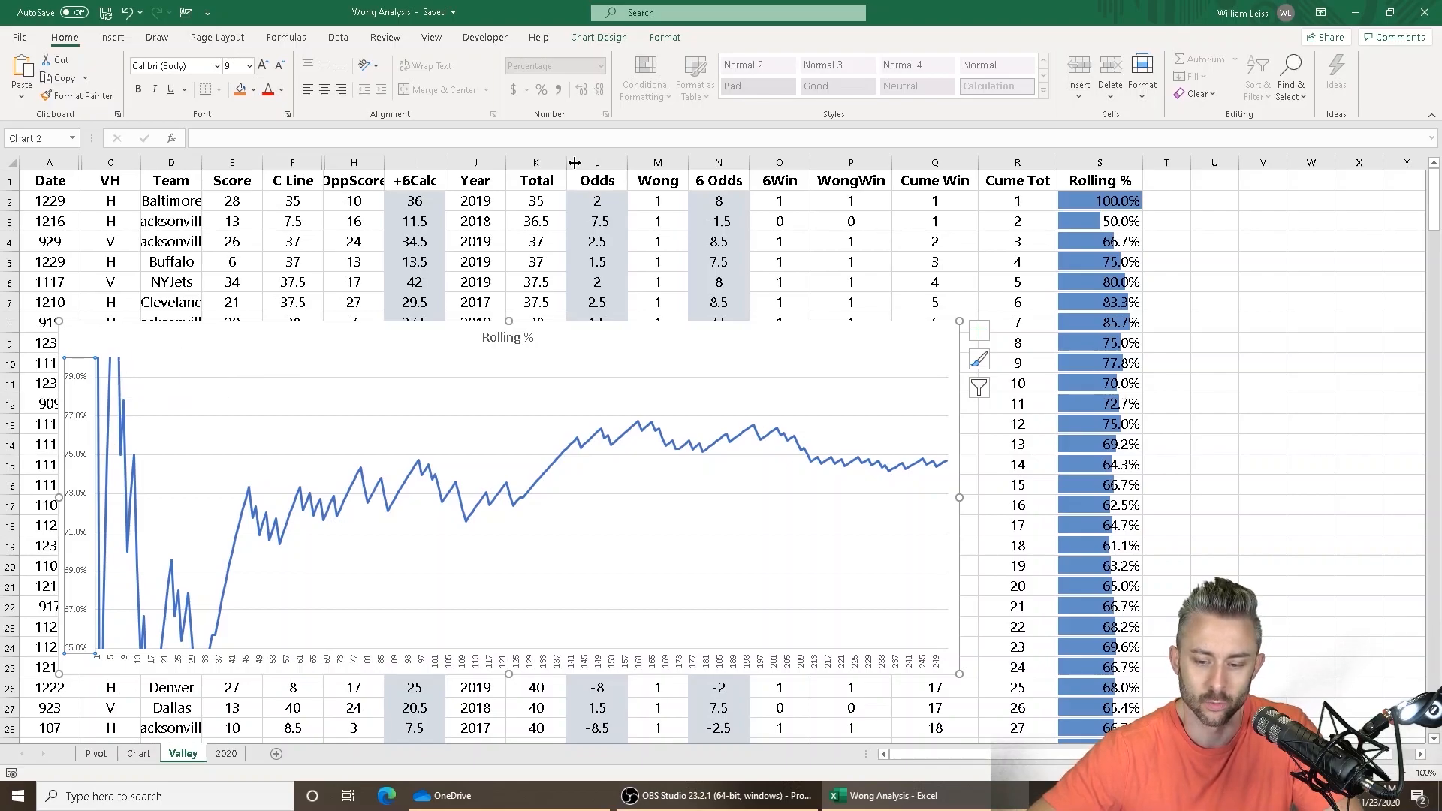
mouse_move(848, 324)
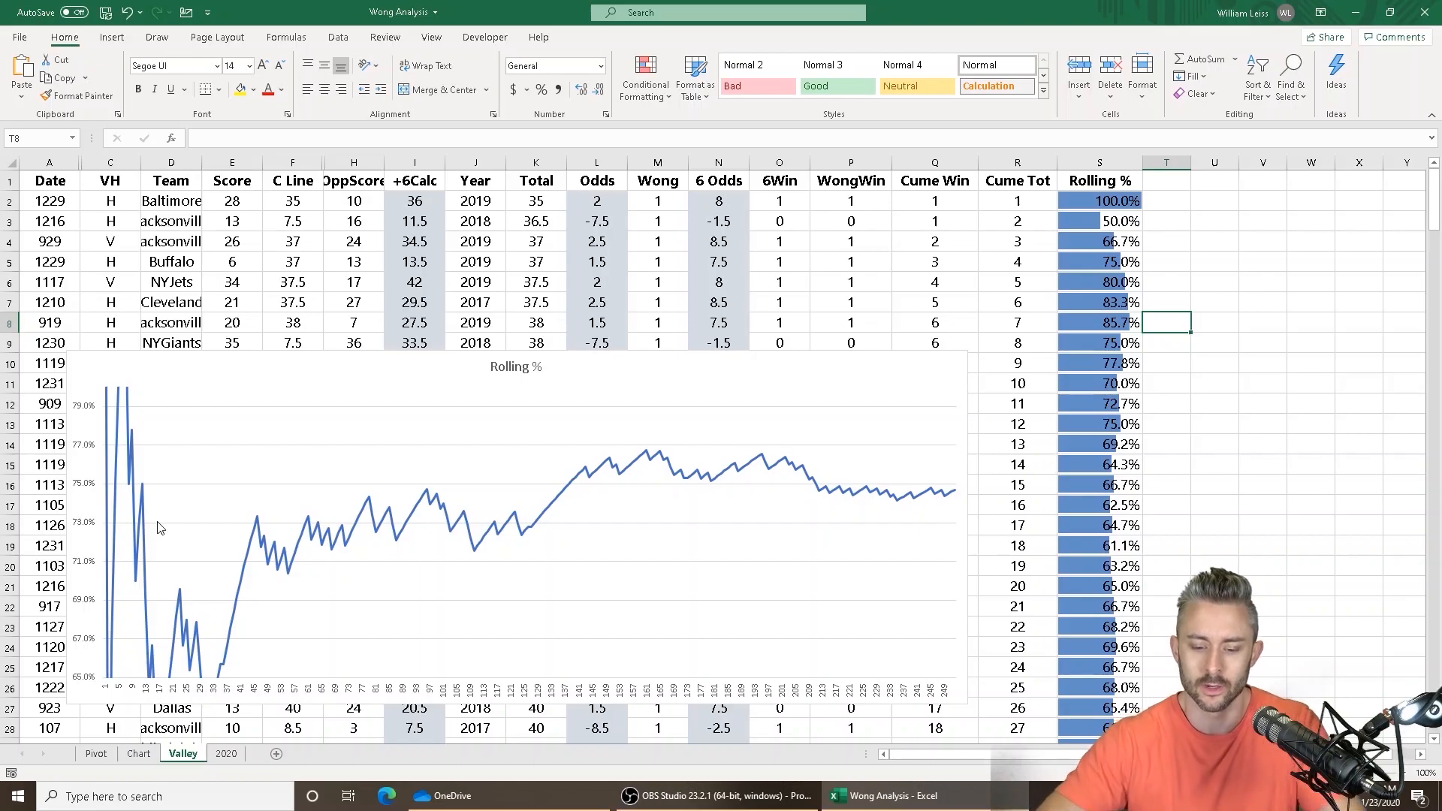
mouse_move(712, 426)
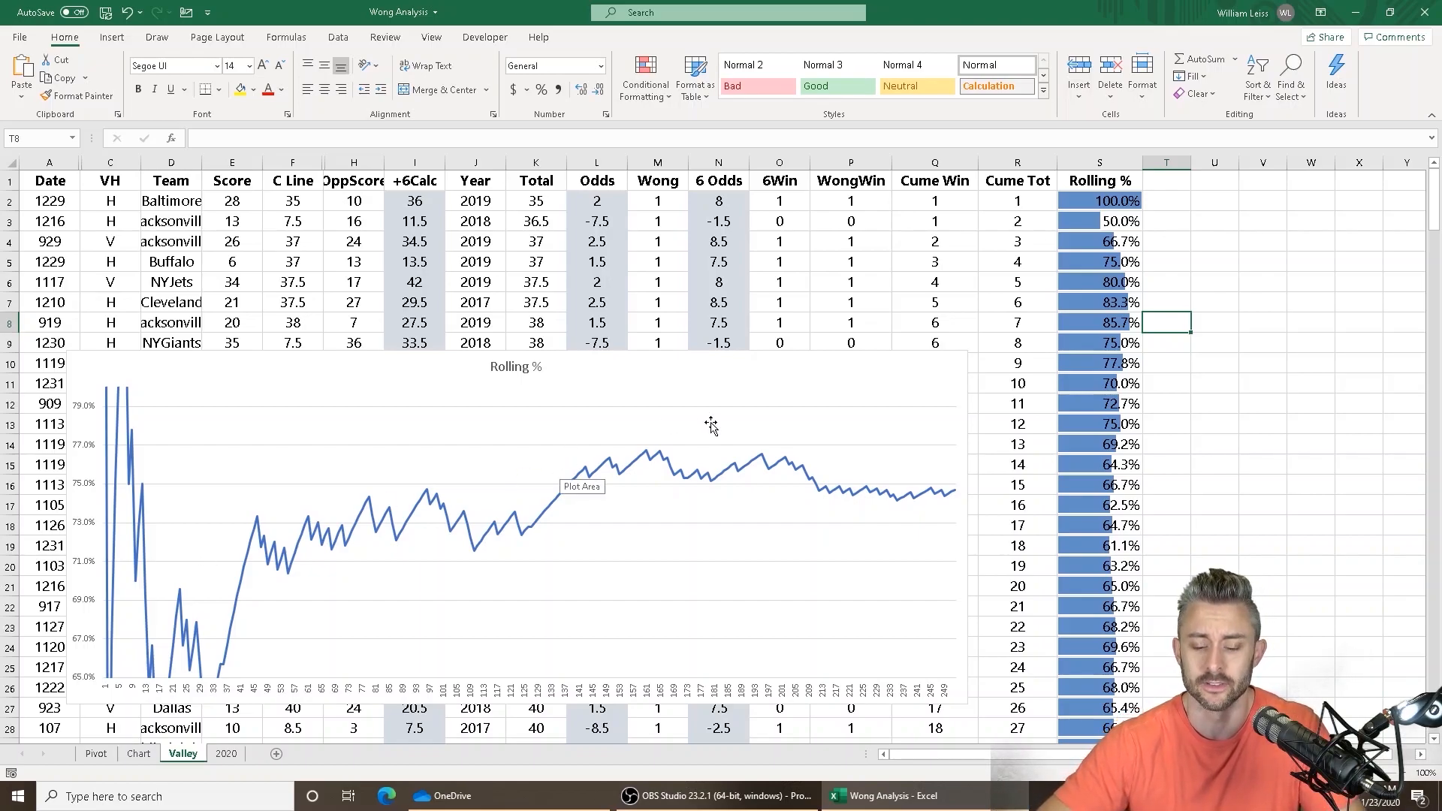
mouse_move(779, 368)
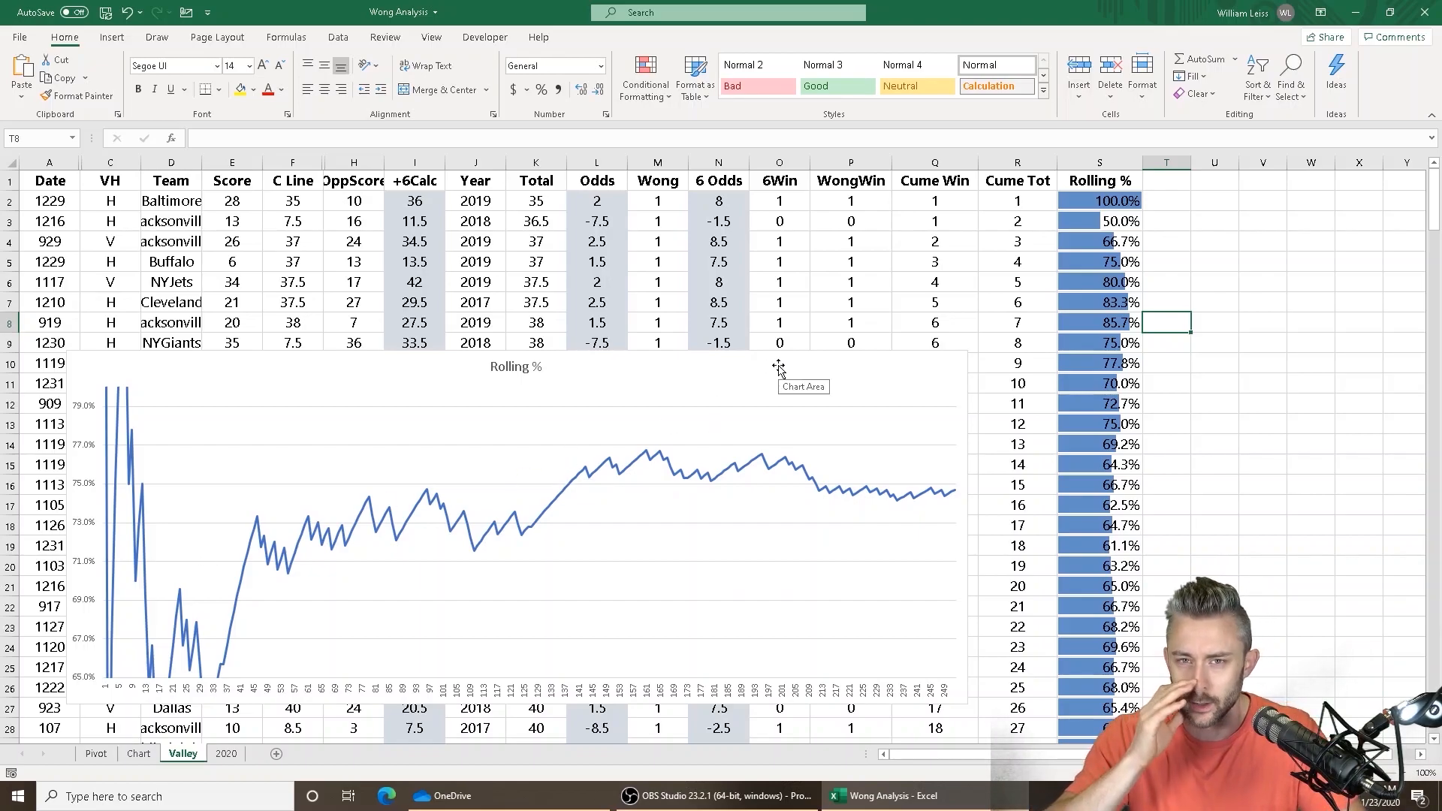
mouse_move(777, 410)
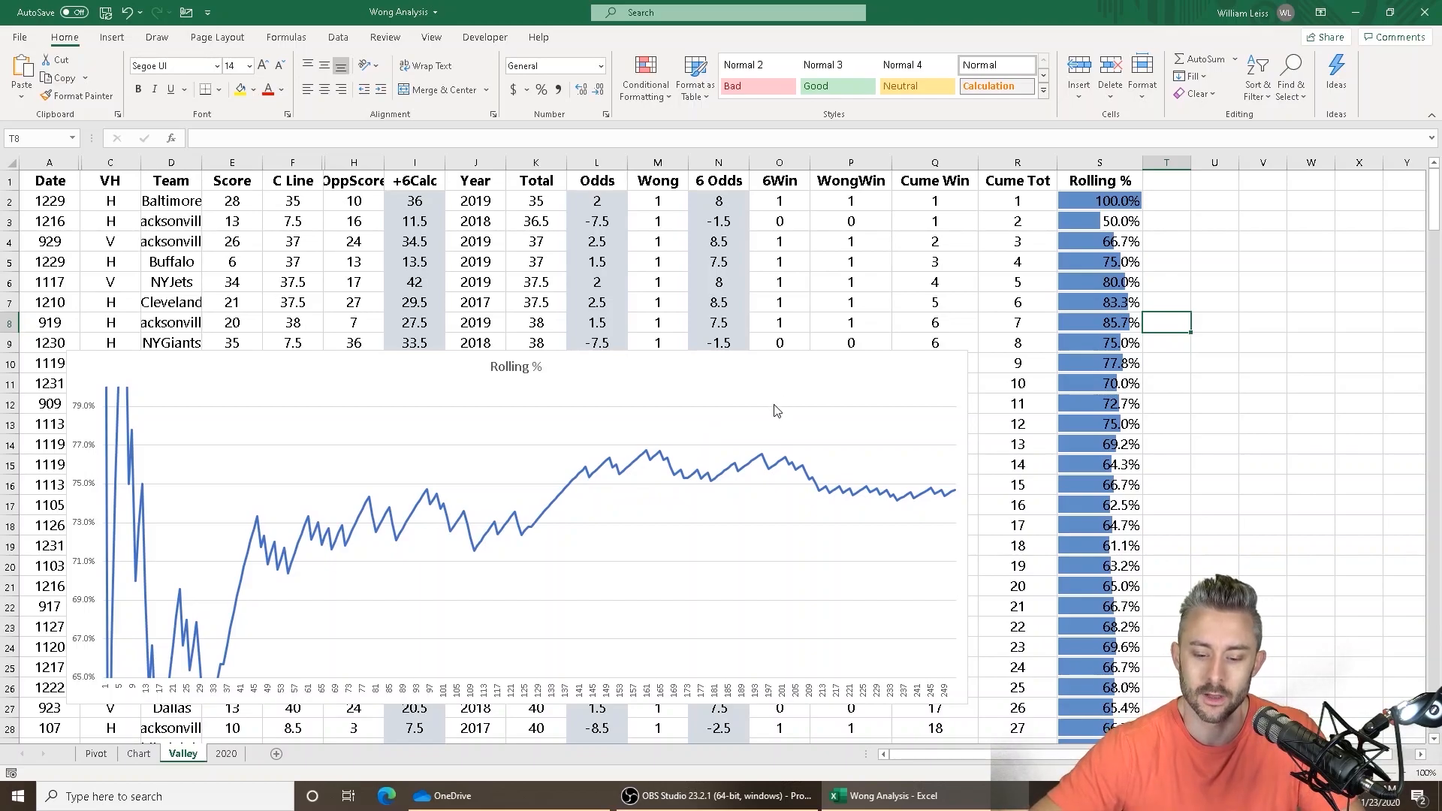
mouse_move(646, 459)
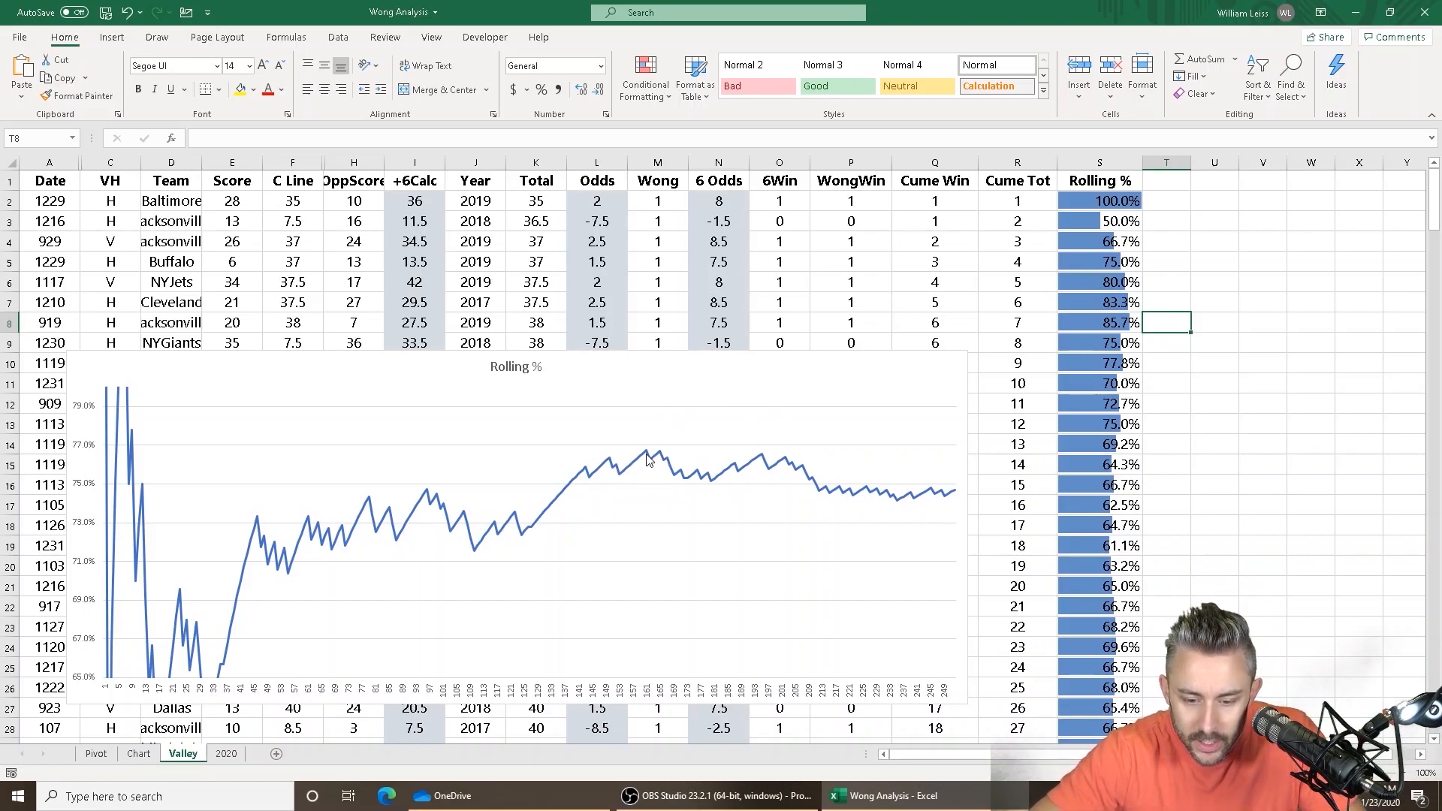
mouse_move(646, 460)
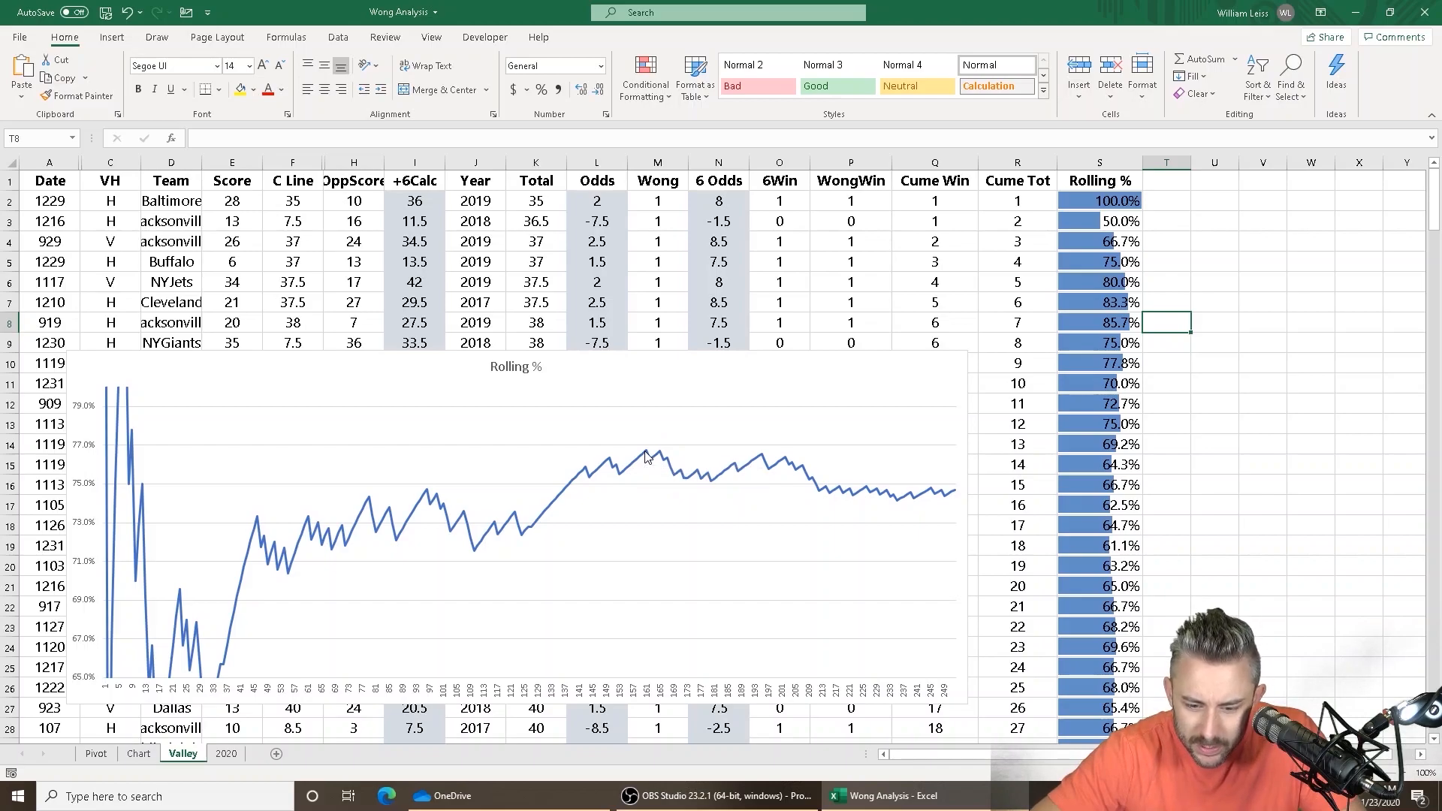
mouse_move(660, 459)
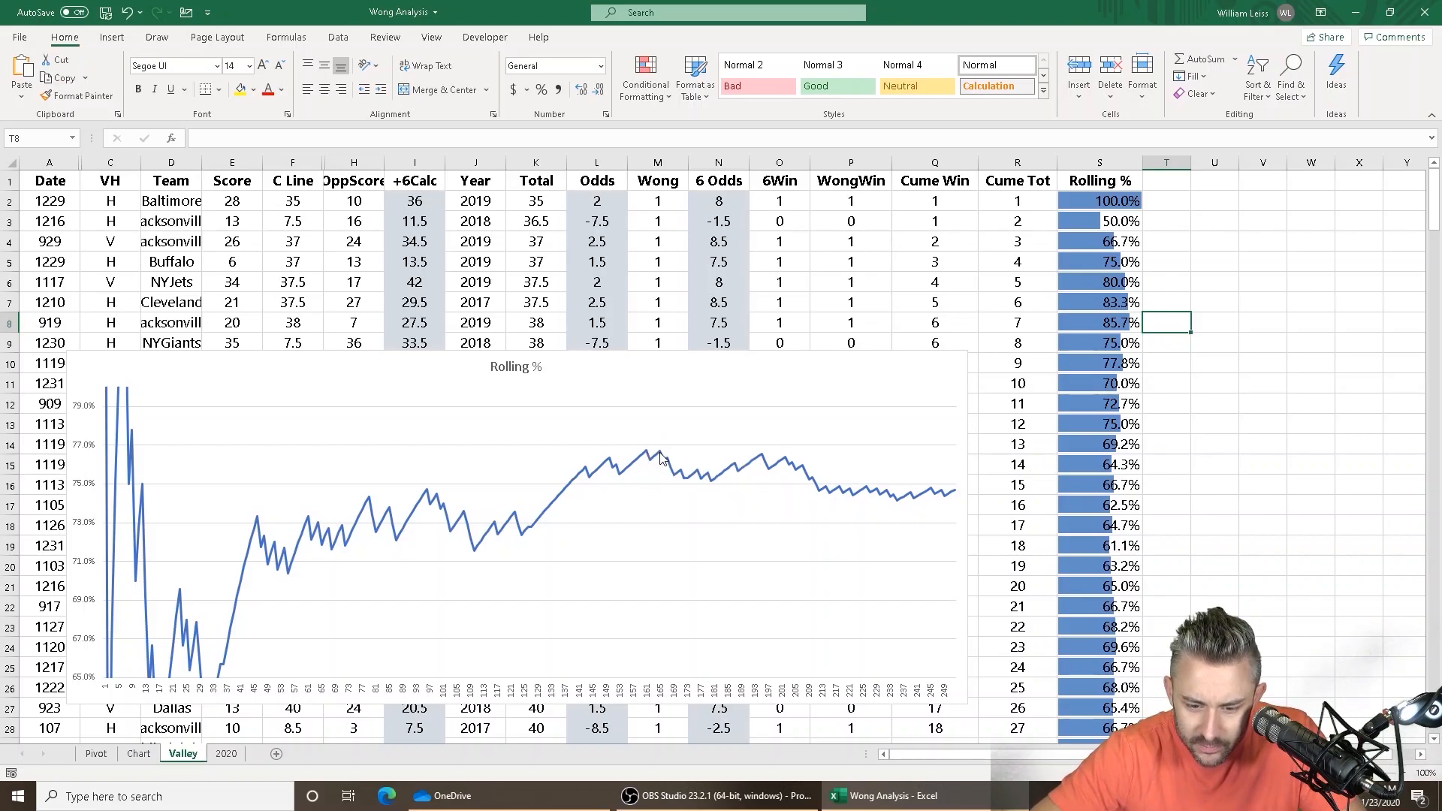
mouse_move(769, 433)
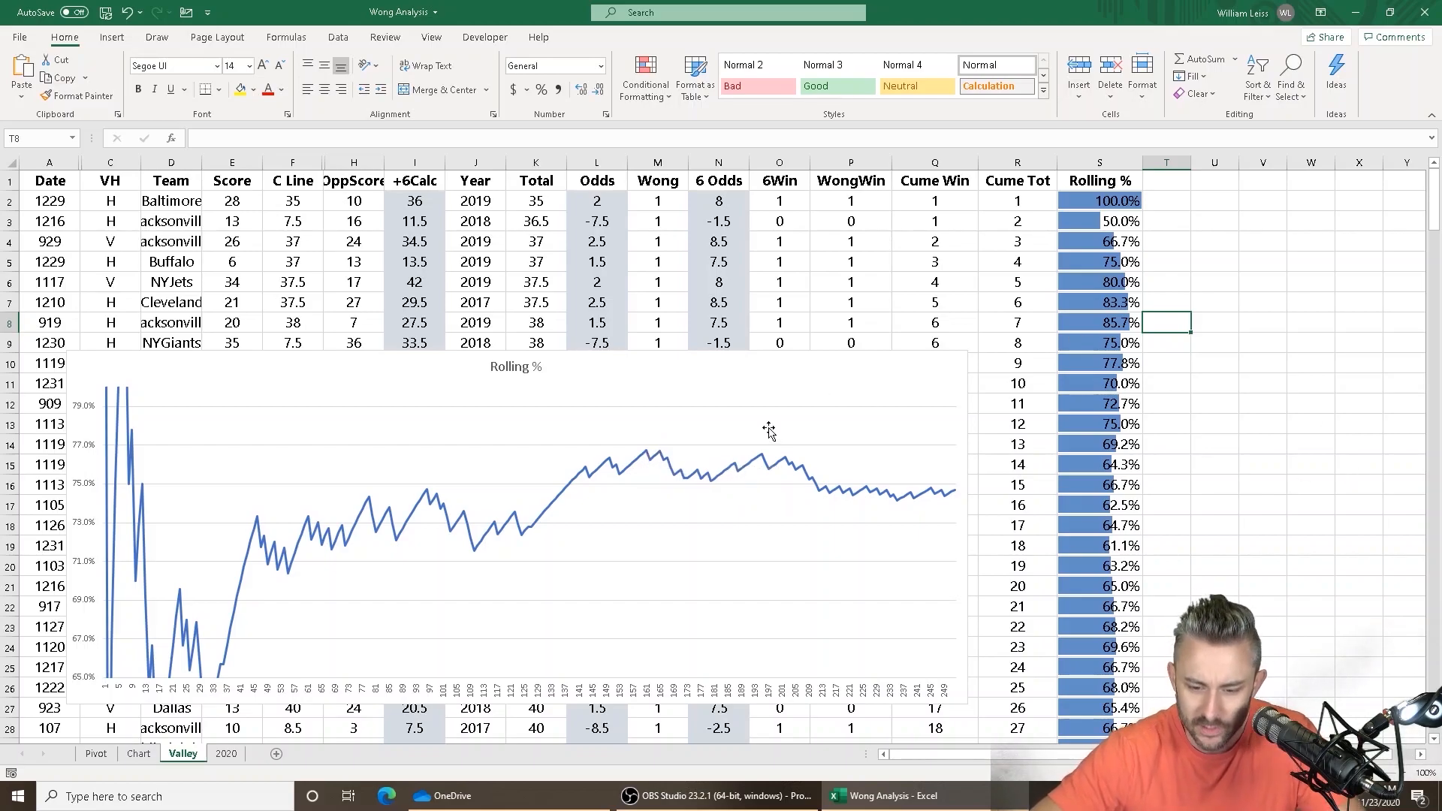
mouse_move(763, 463)
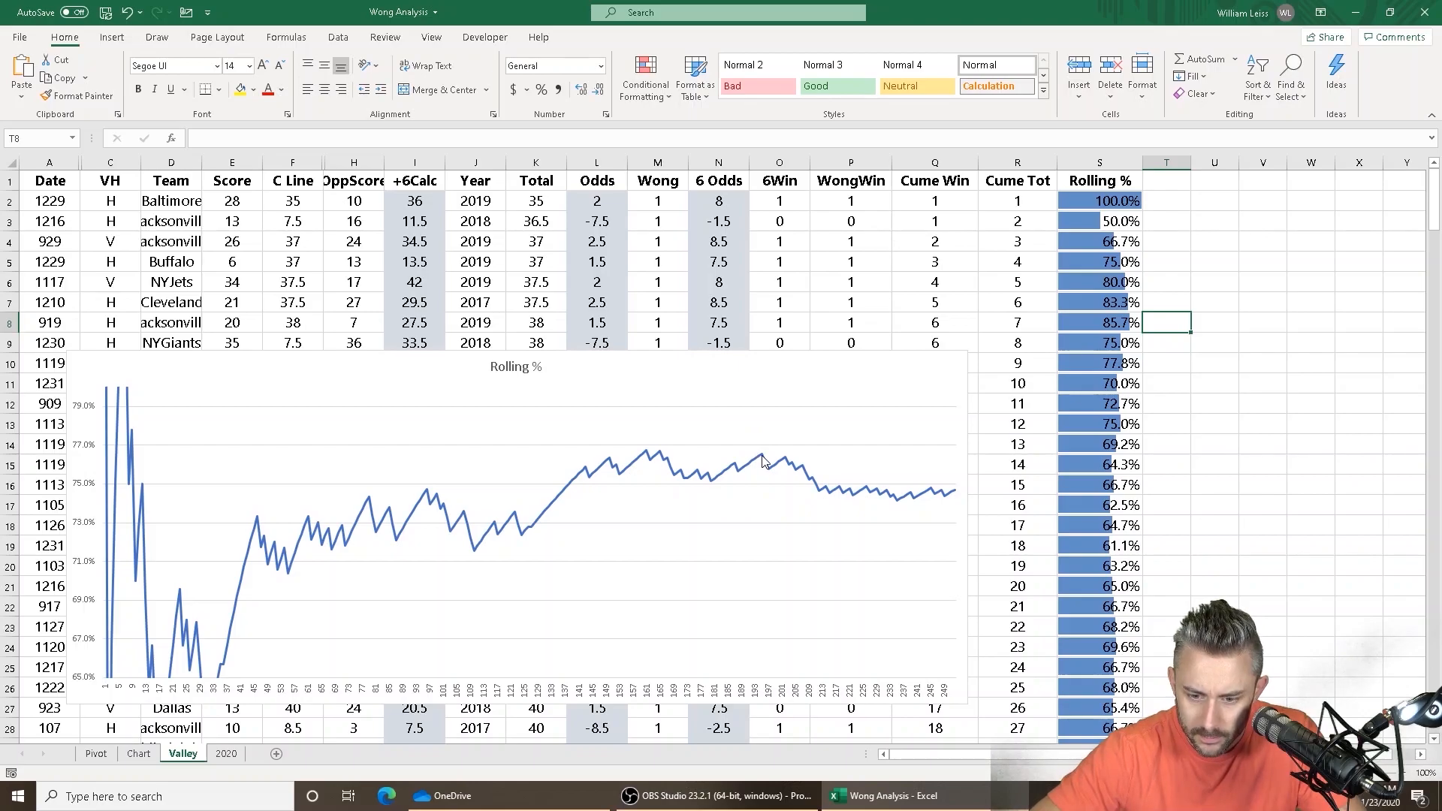
mouse_move(664, 434)
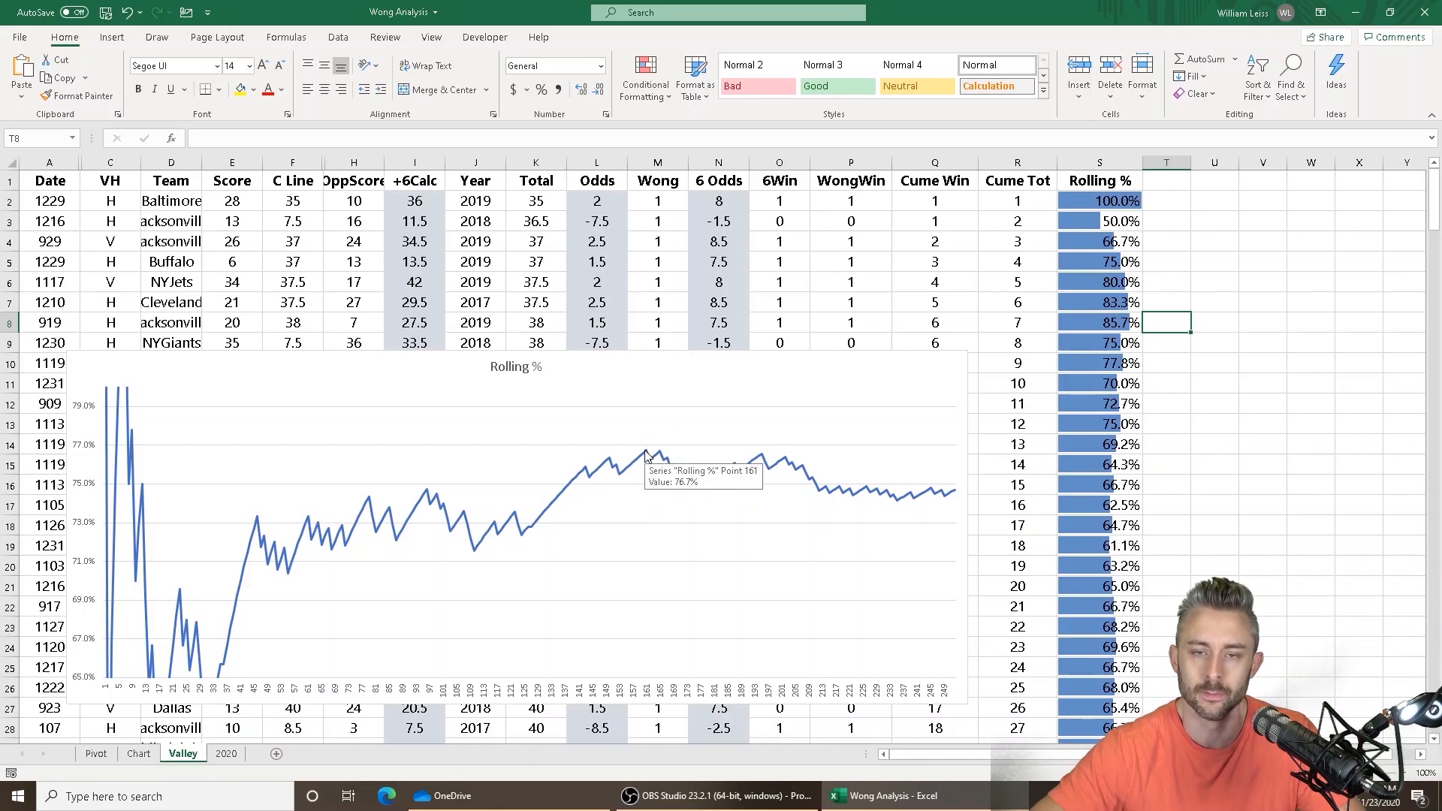
mouse_move(1312, 451)
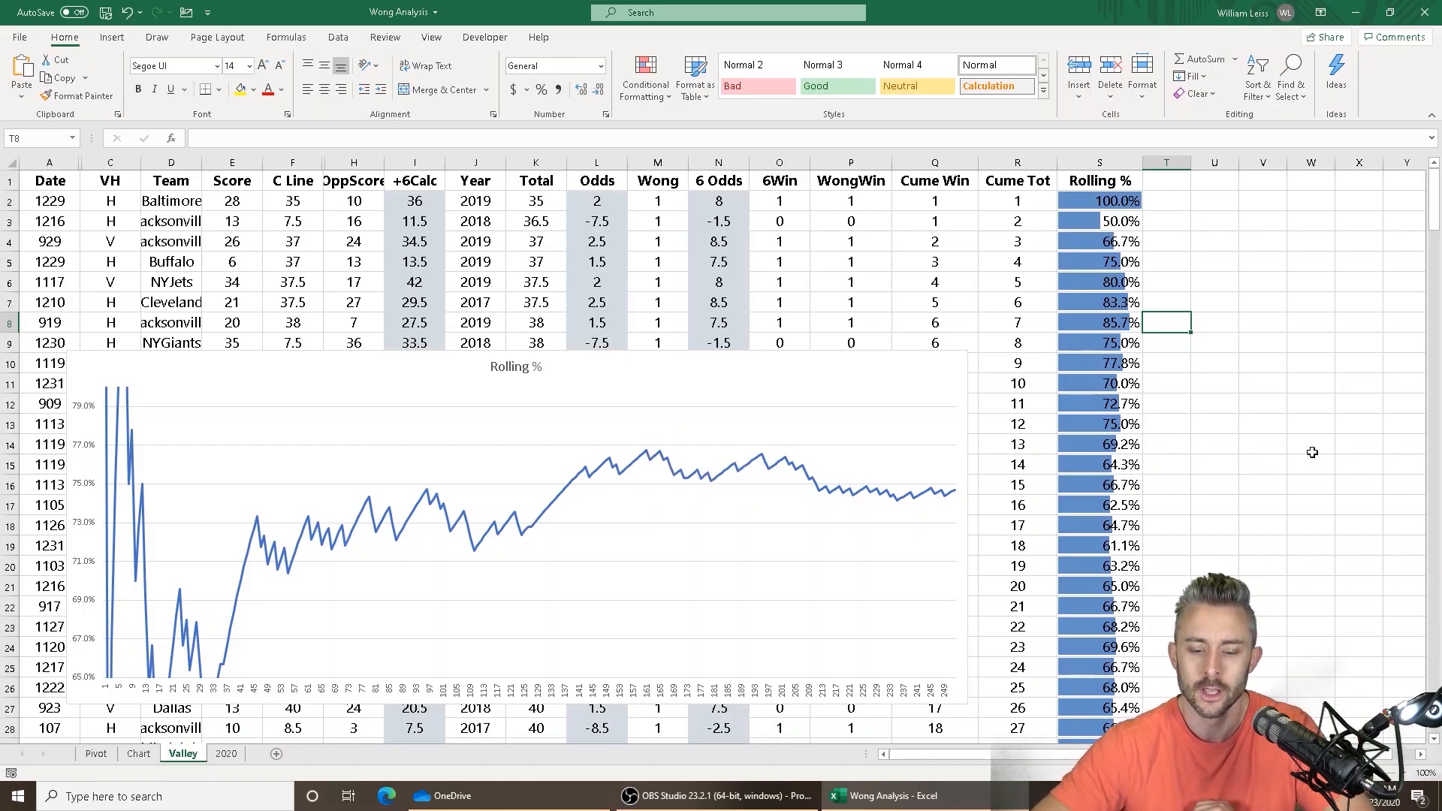
mouse_move(1127, 468)
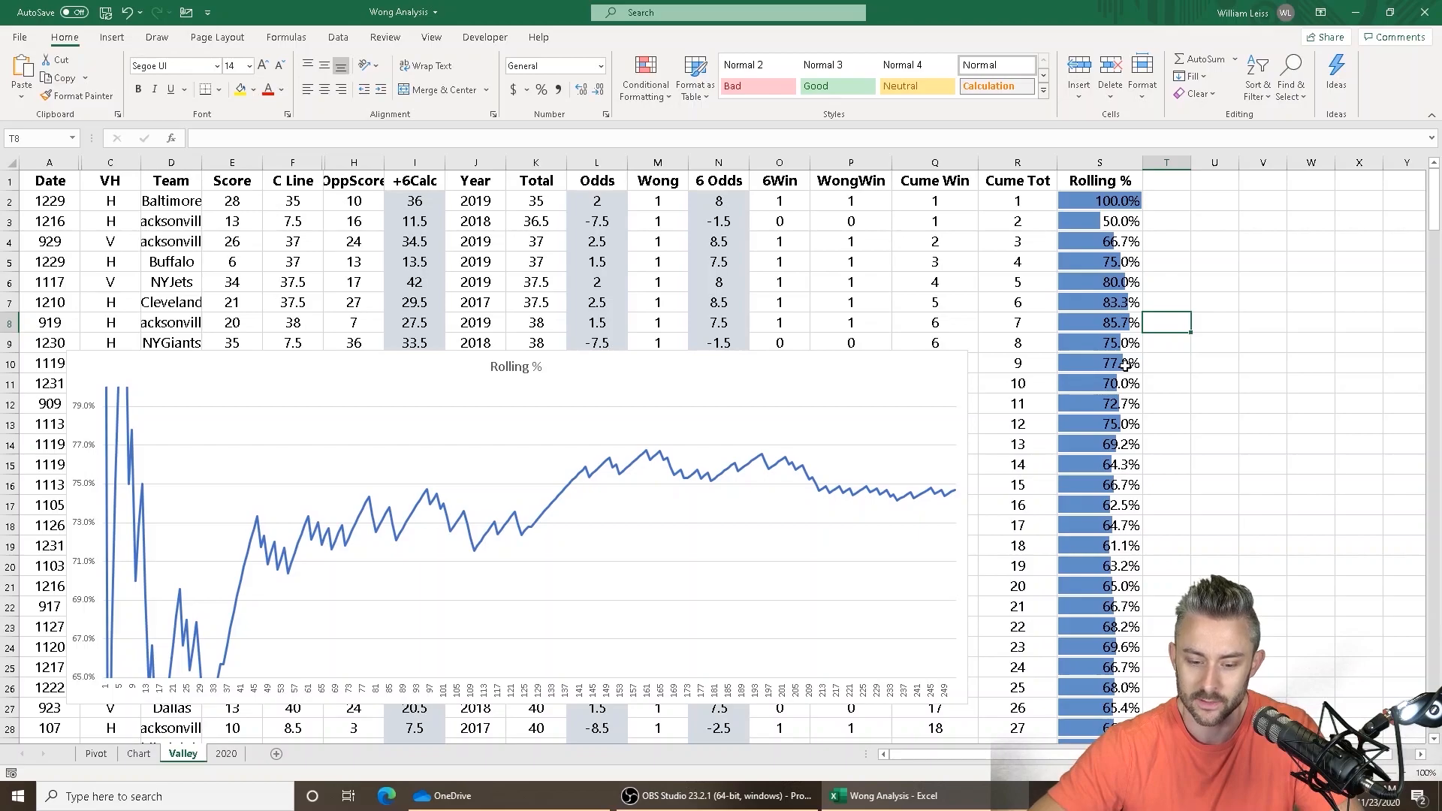
scroll("down", 3)
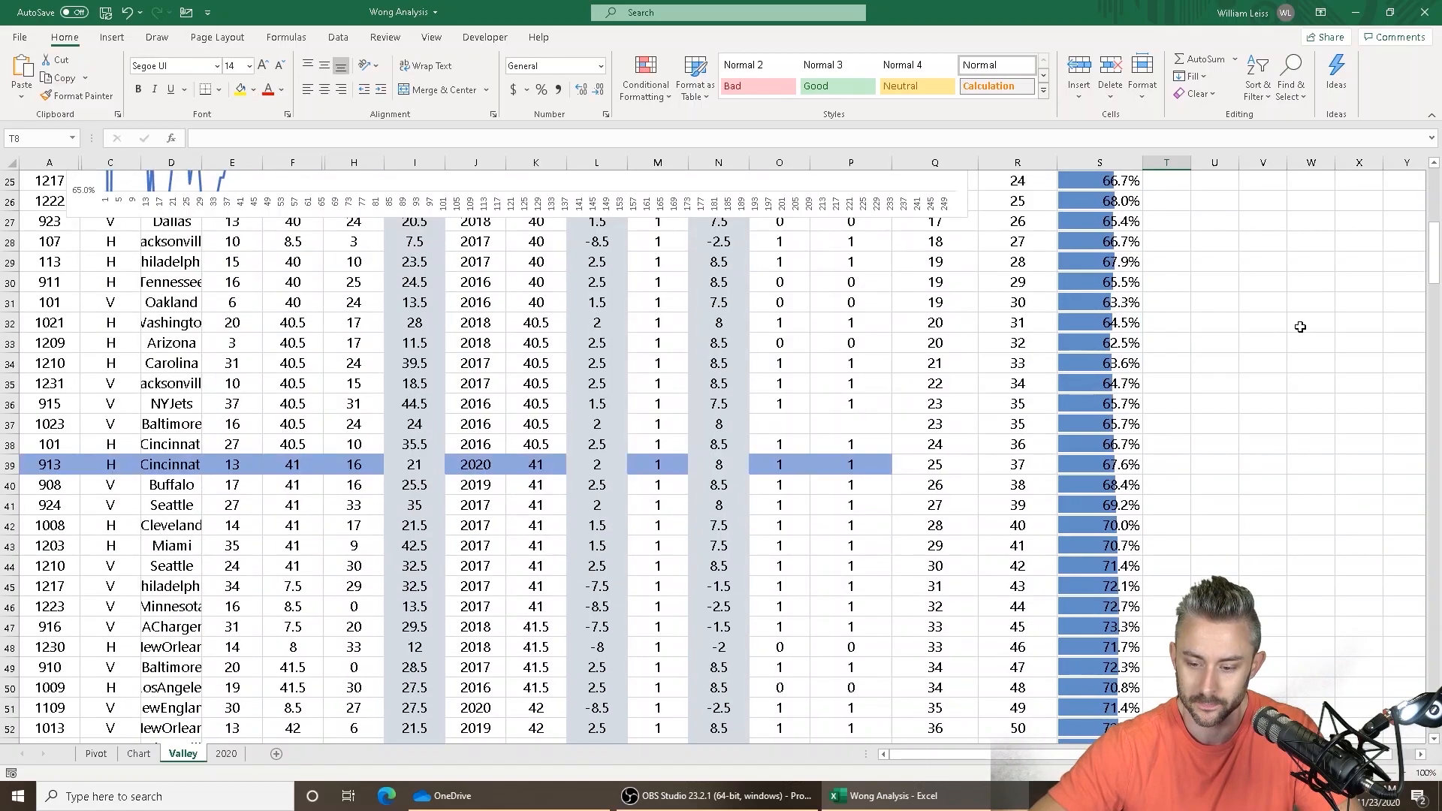
scroll("down", 3)
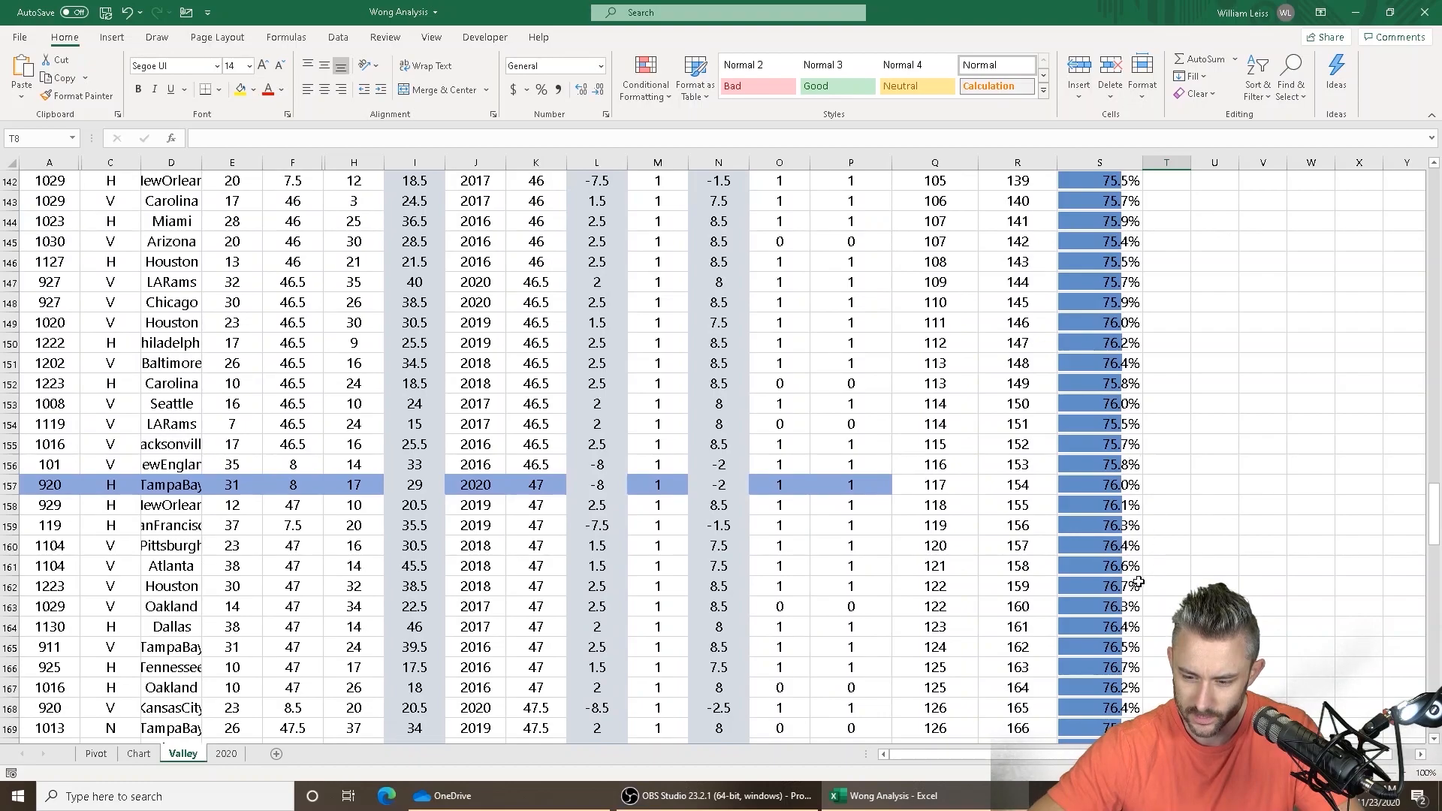
left_click(1098, 586)
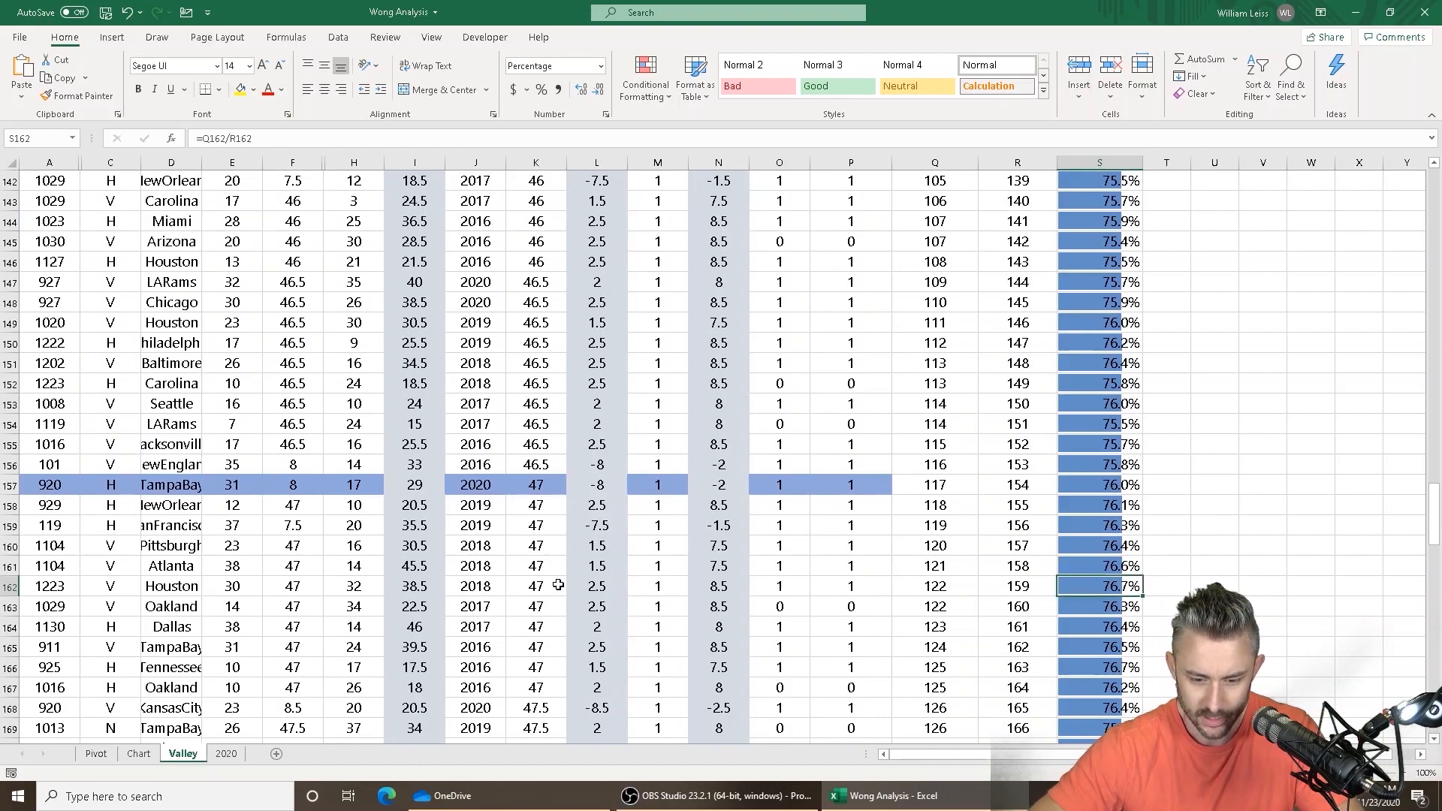
mouse_move(536, 687)
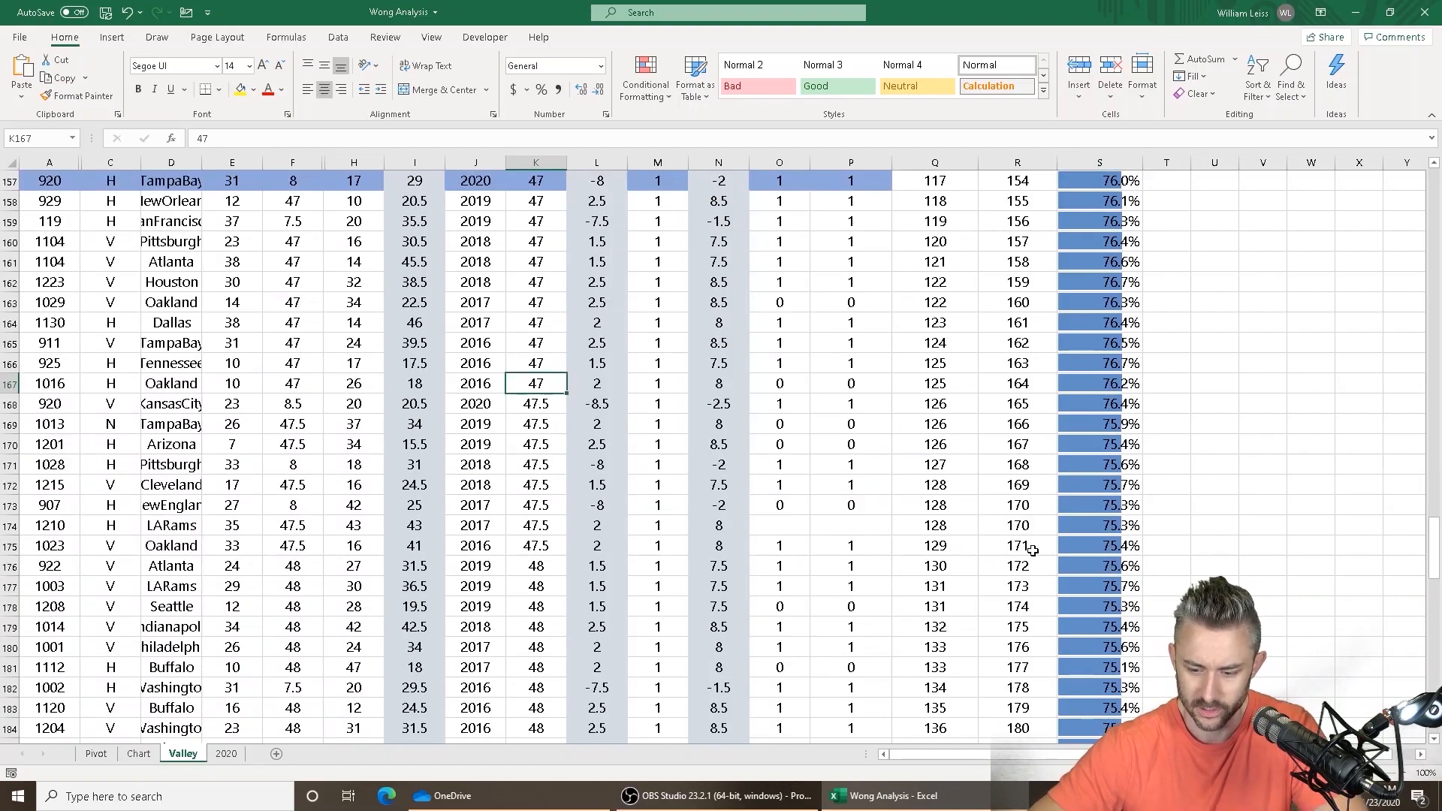
scroll("down", 3)
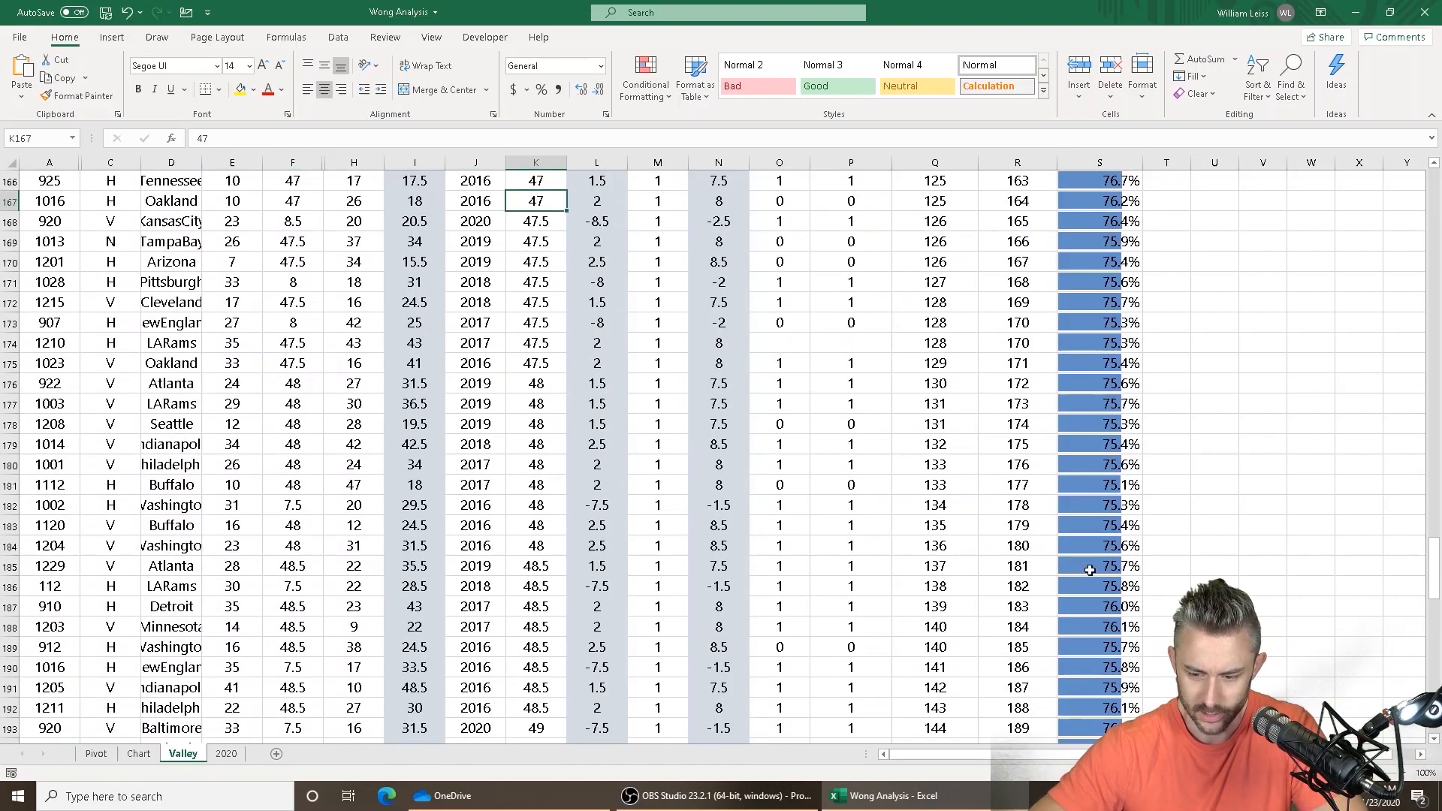
scroll("down", 3)
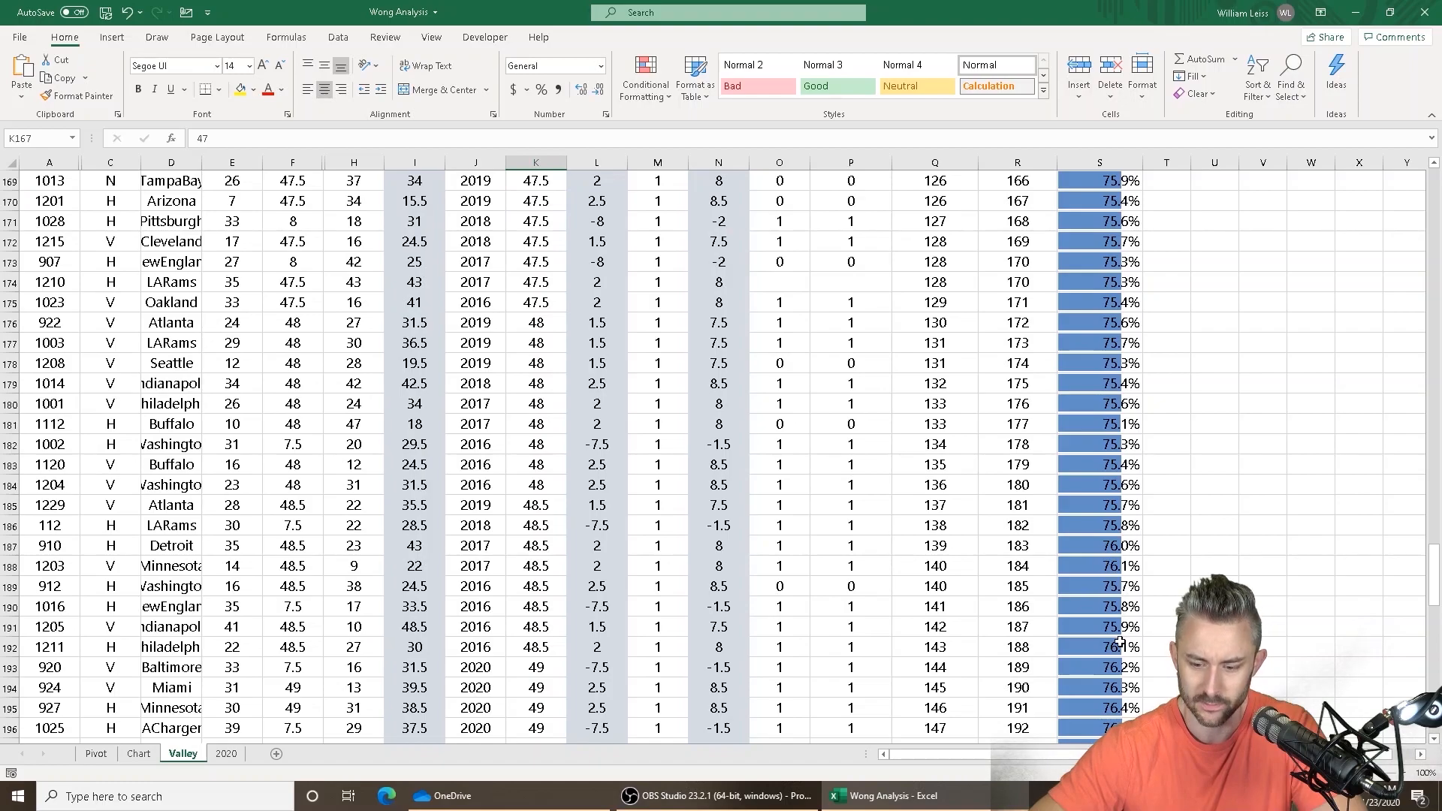
scroll("down", 3)
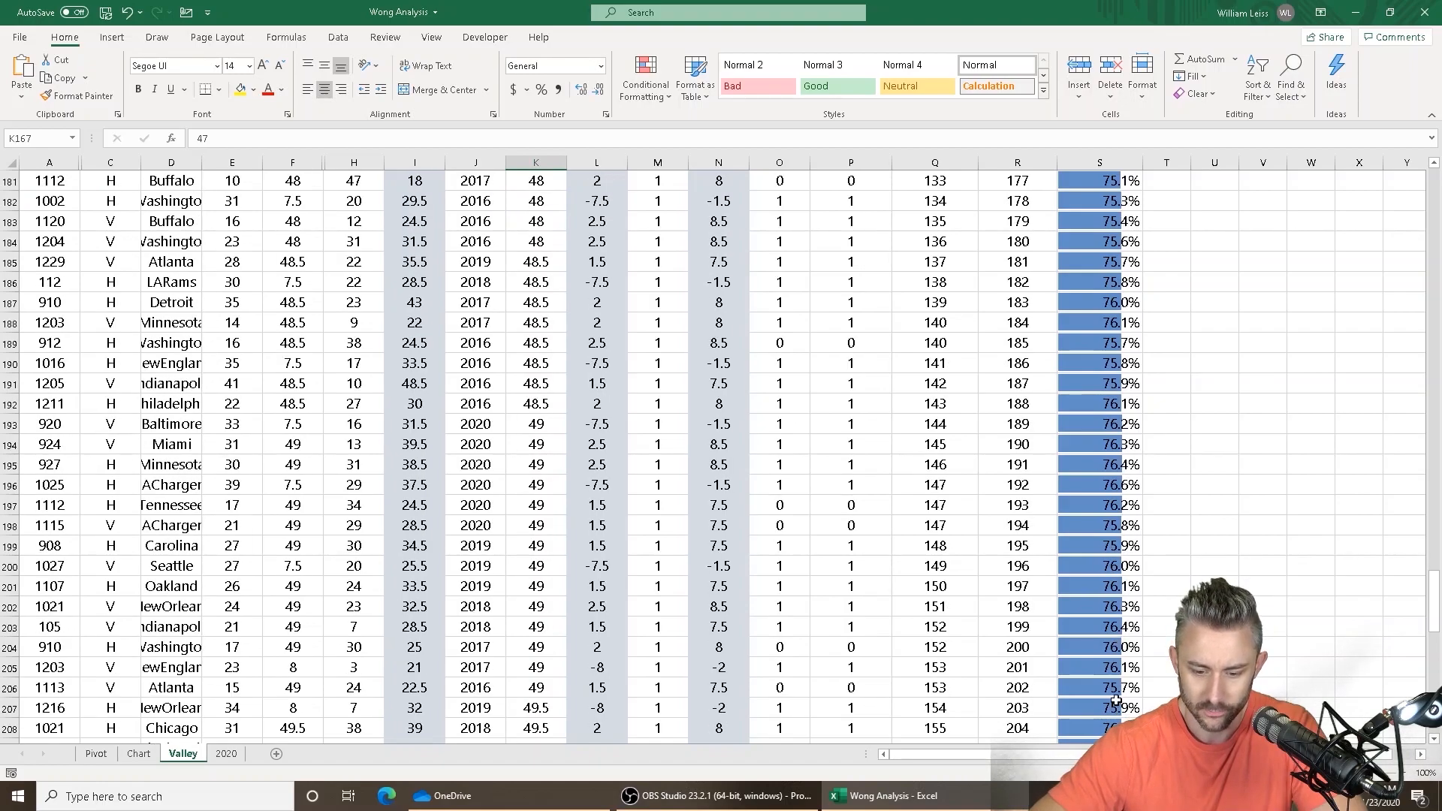
scroll("down", 3)
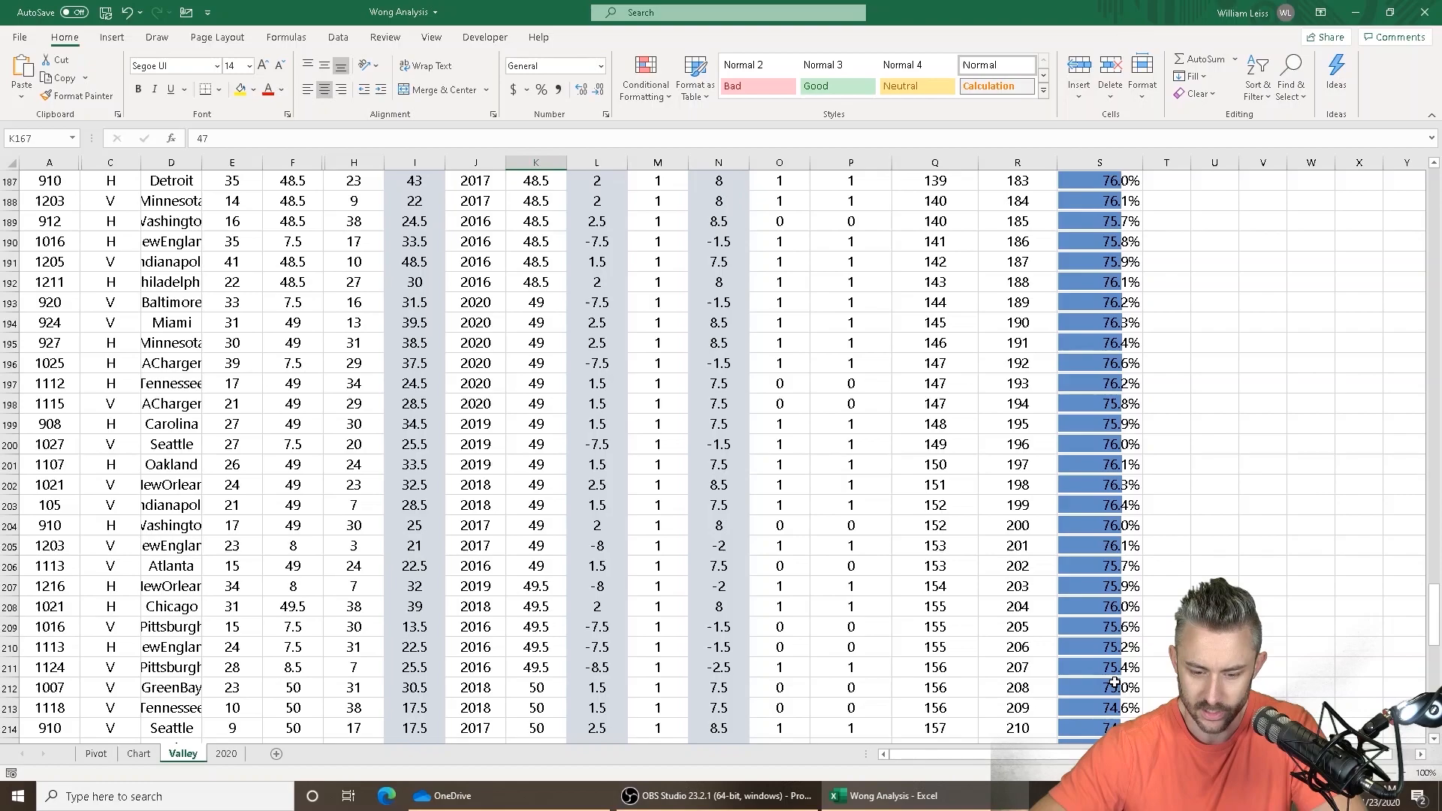
scroll("up", 3)
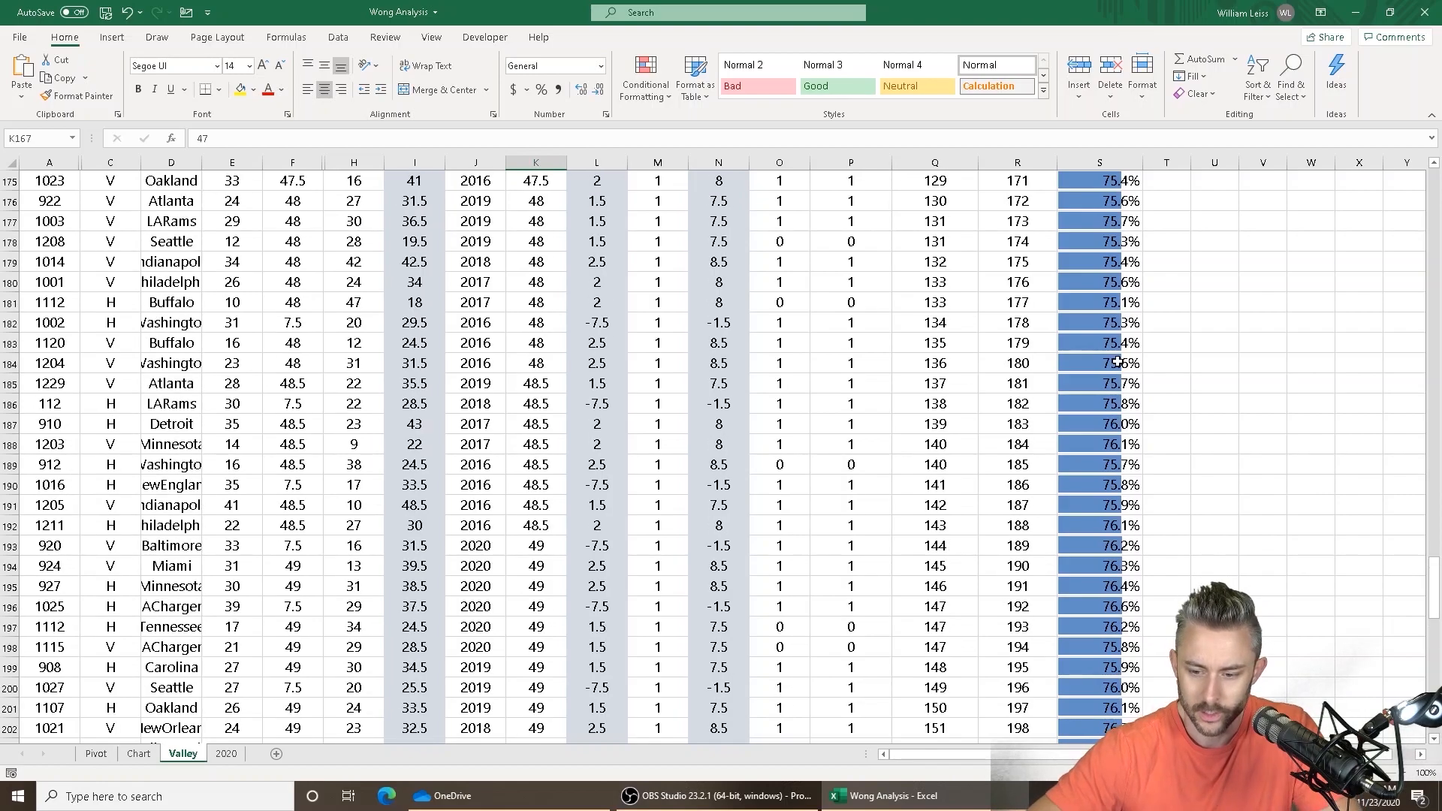
left_click(1099, 544)
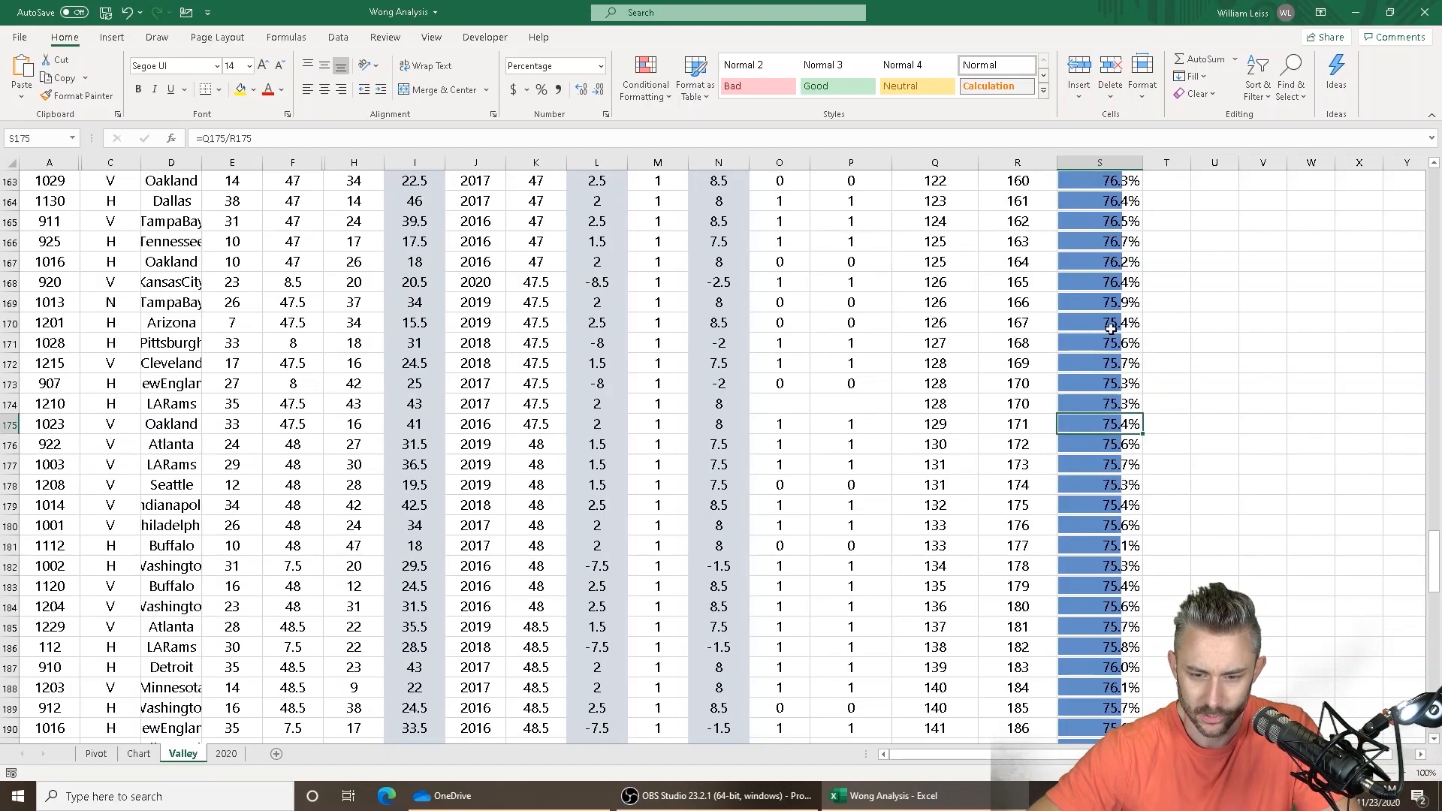
left_click(1097, 261)
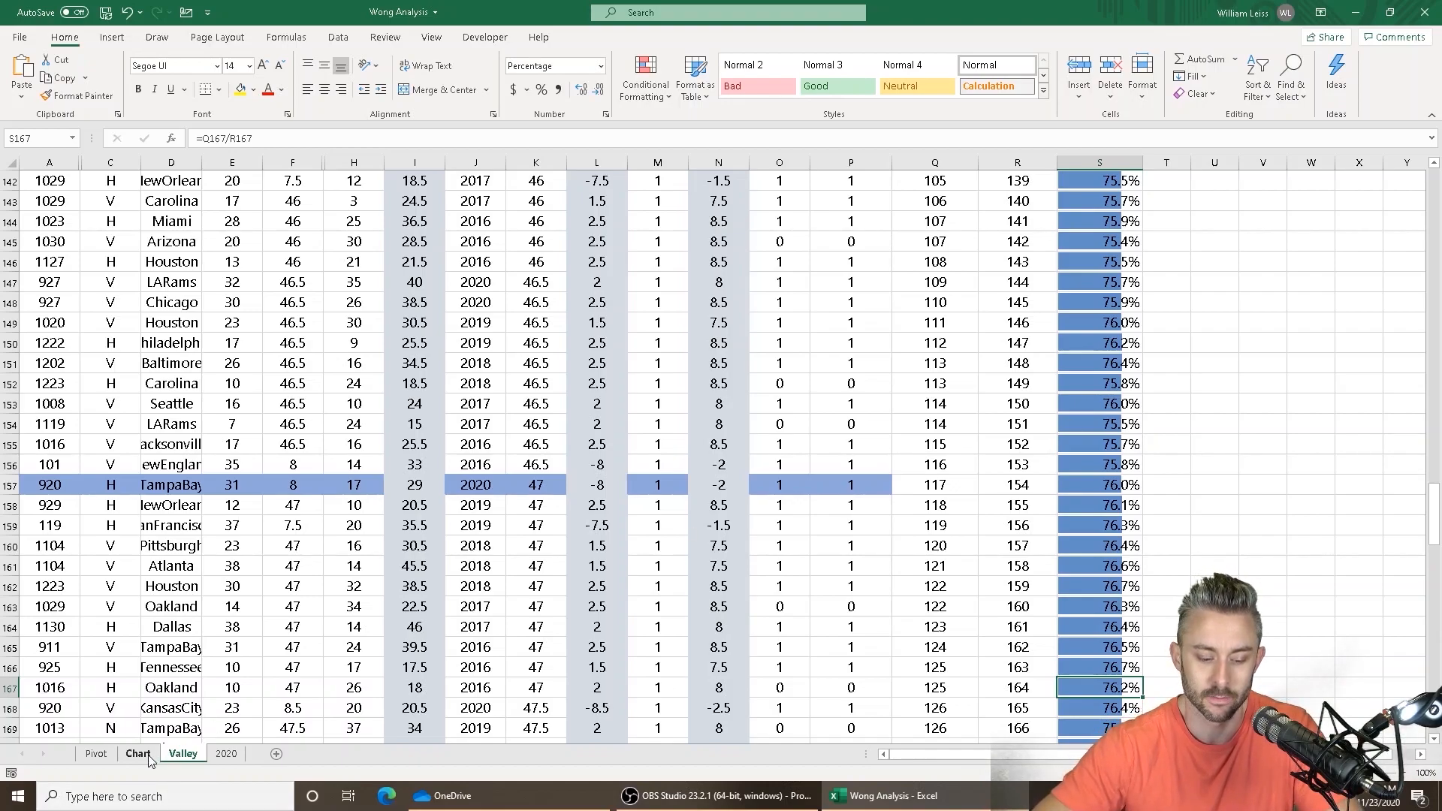
Step: Switch to the Chart sheet on the way back to the Pivot summary
left_click(95, 753)
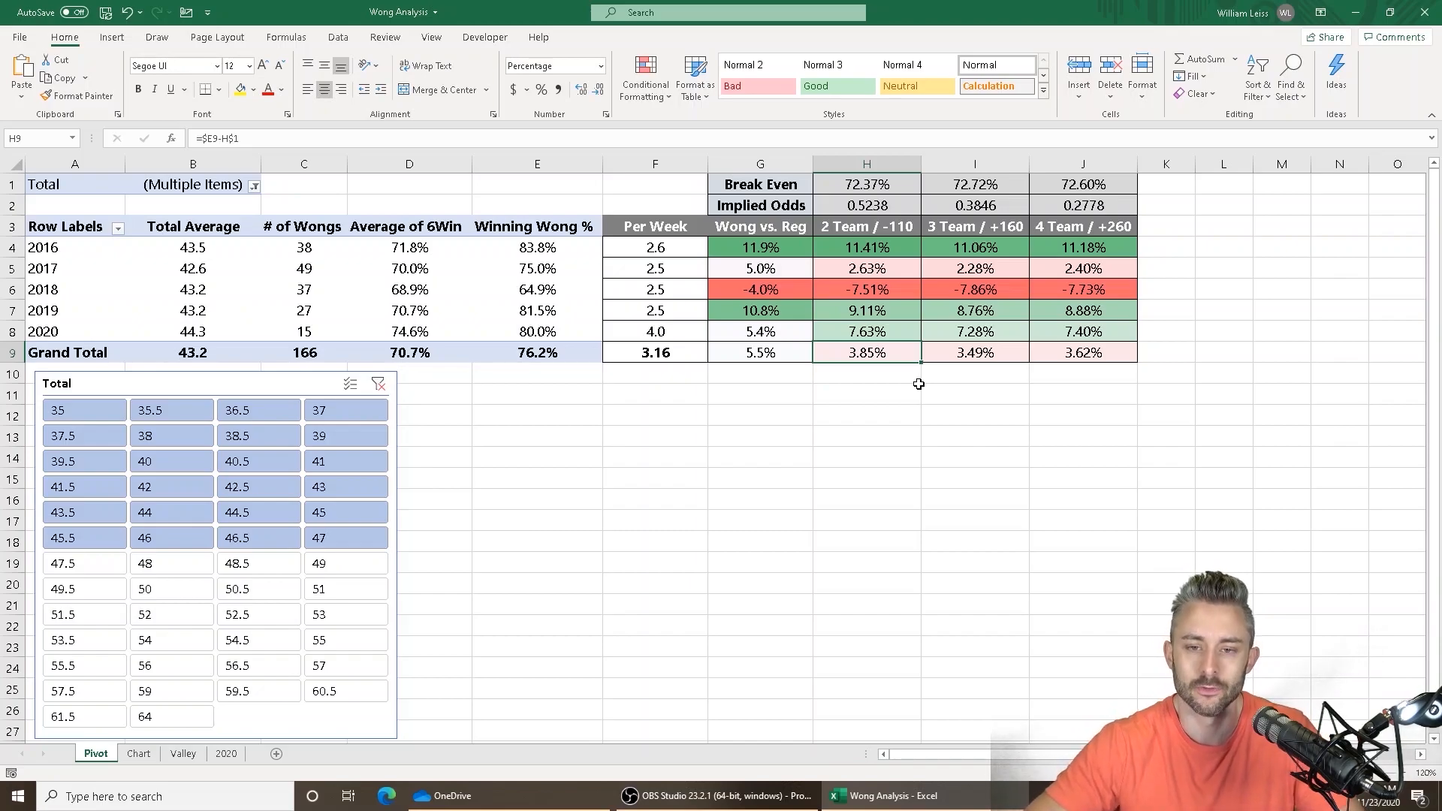
mouse_move(874, 383)
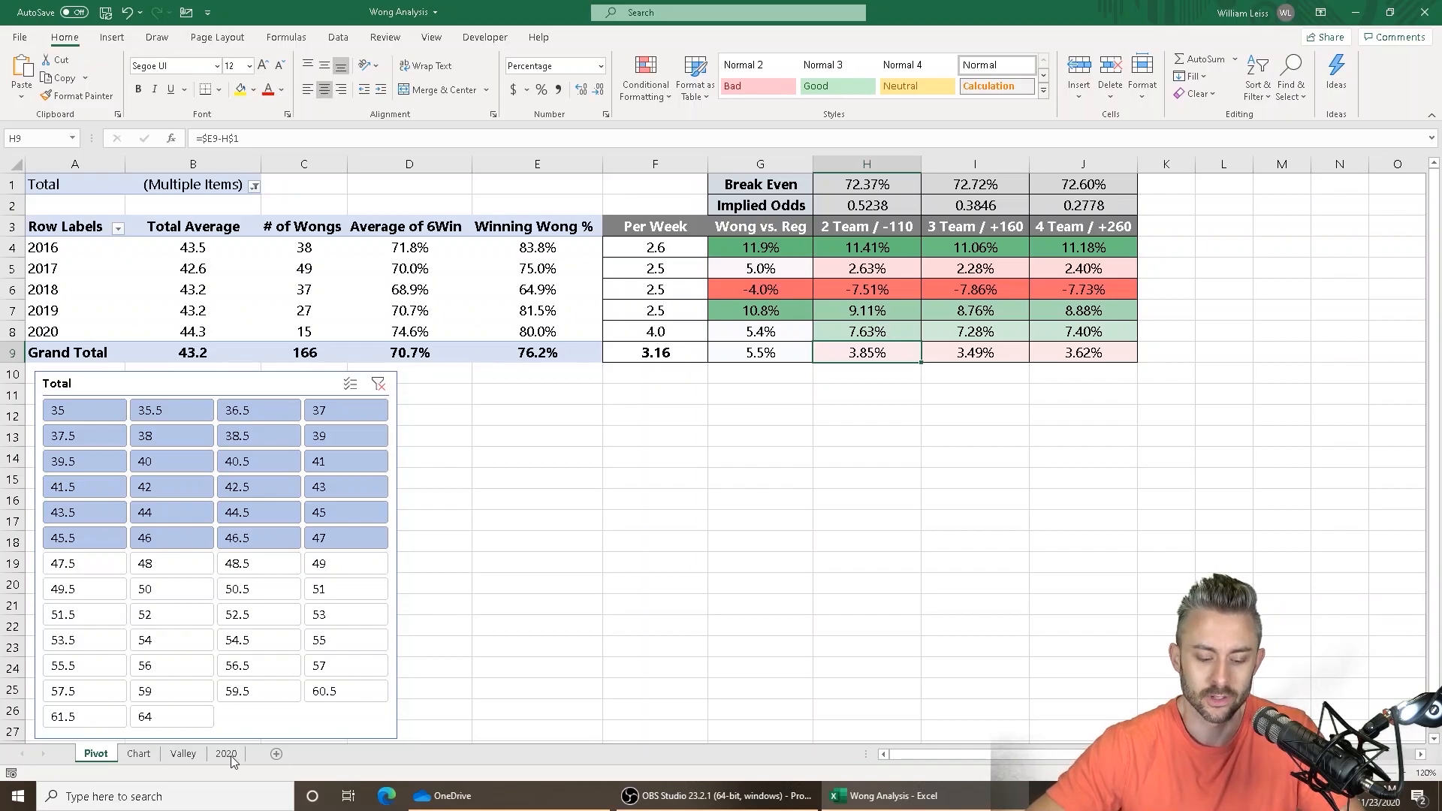
Step: On the 2020 sheet, select the WongWin results and then header cell Q1
left_click(225, 753)
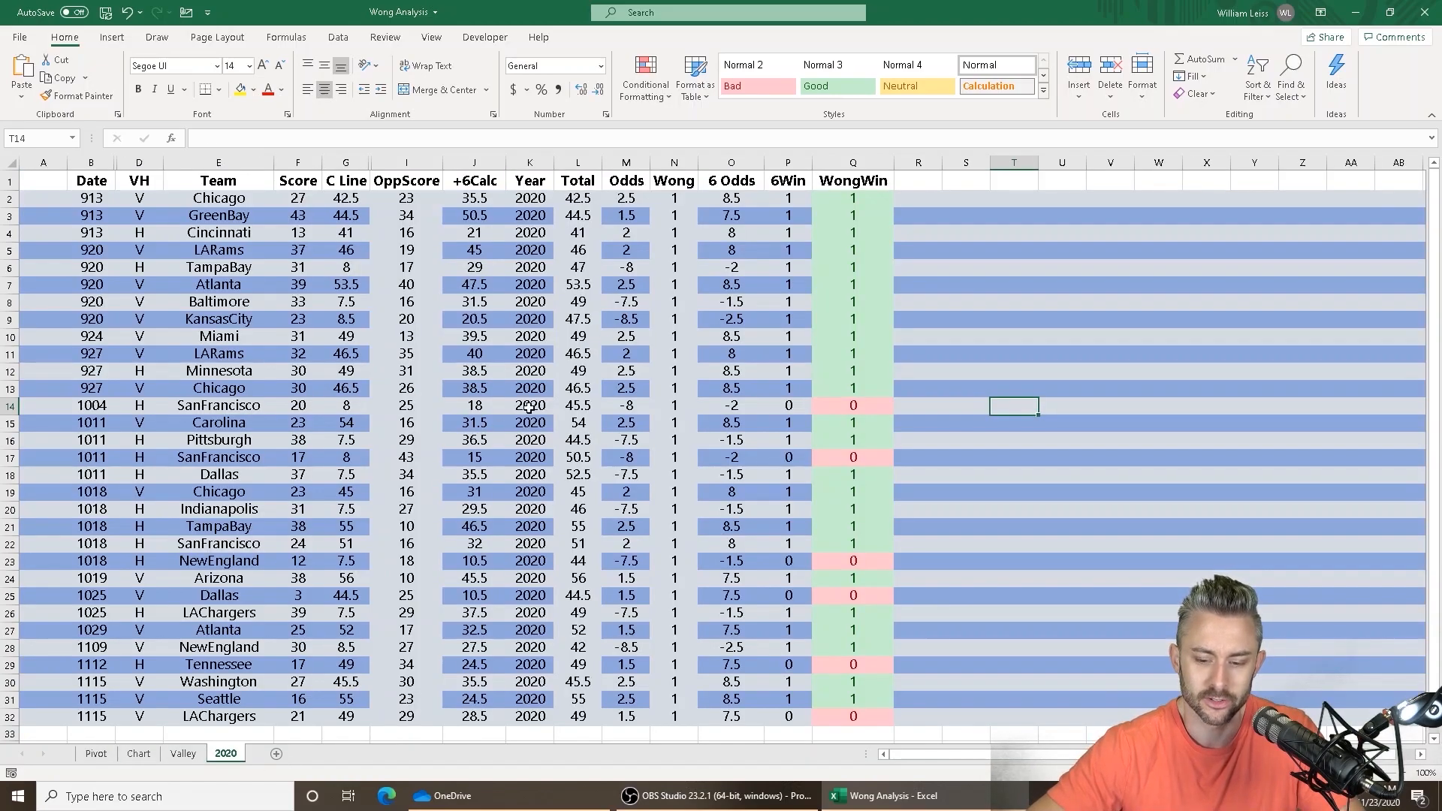
left_click(850, 197)
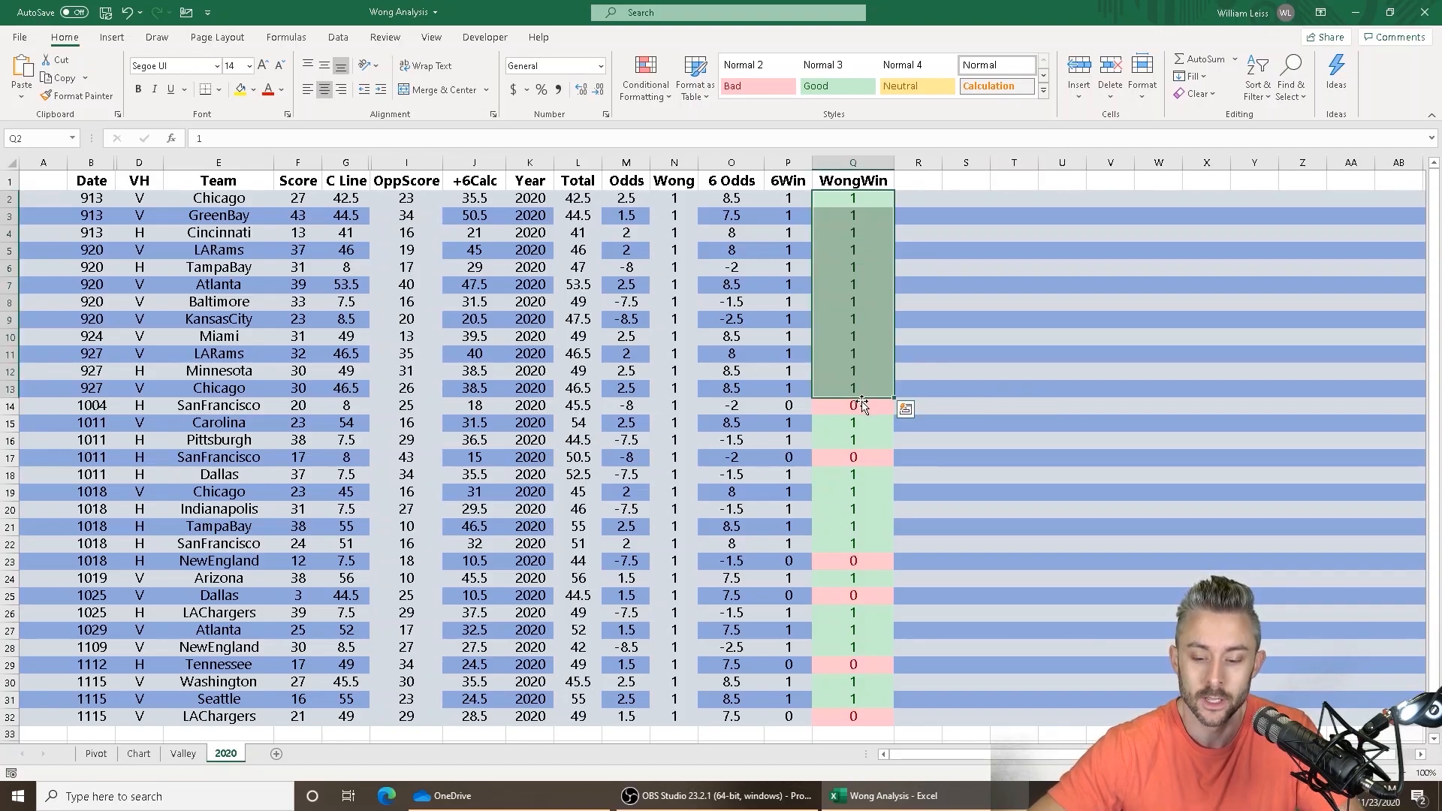
left_click_drag(852, 405, 851, 715)
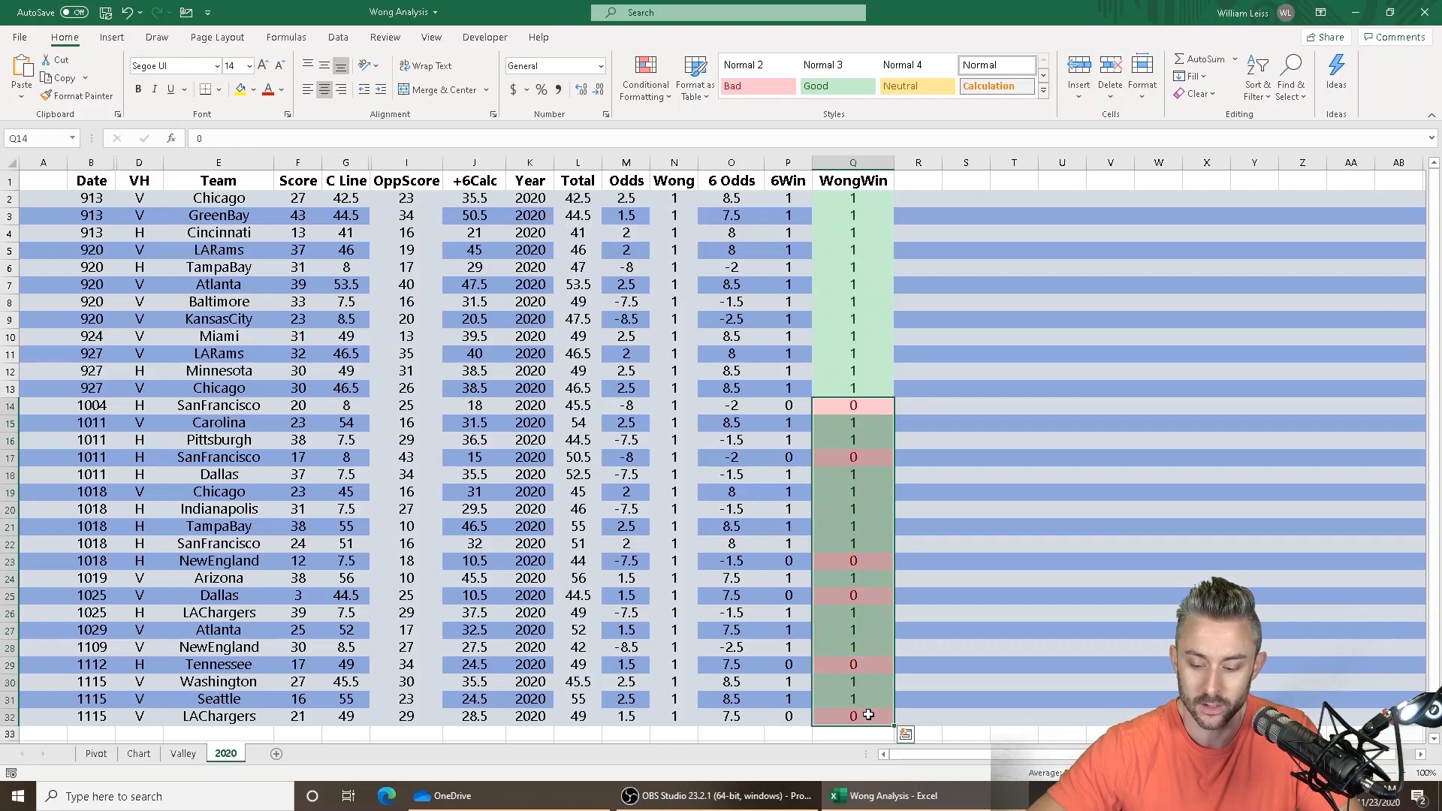
mouse_move(904, 579)
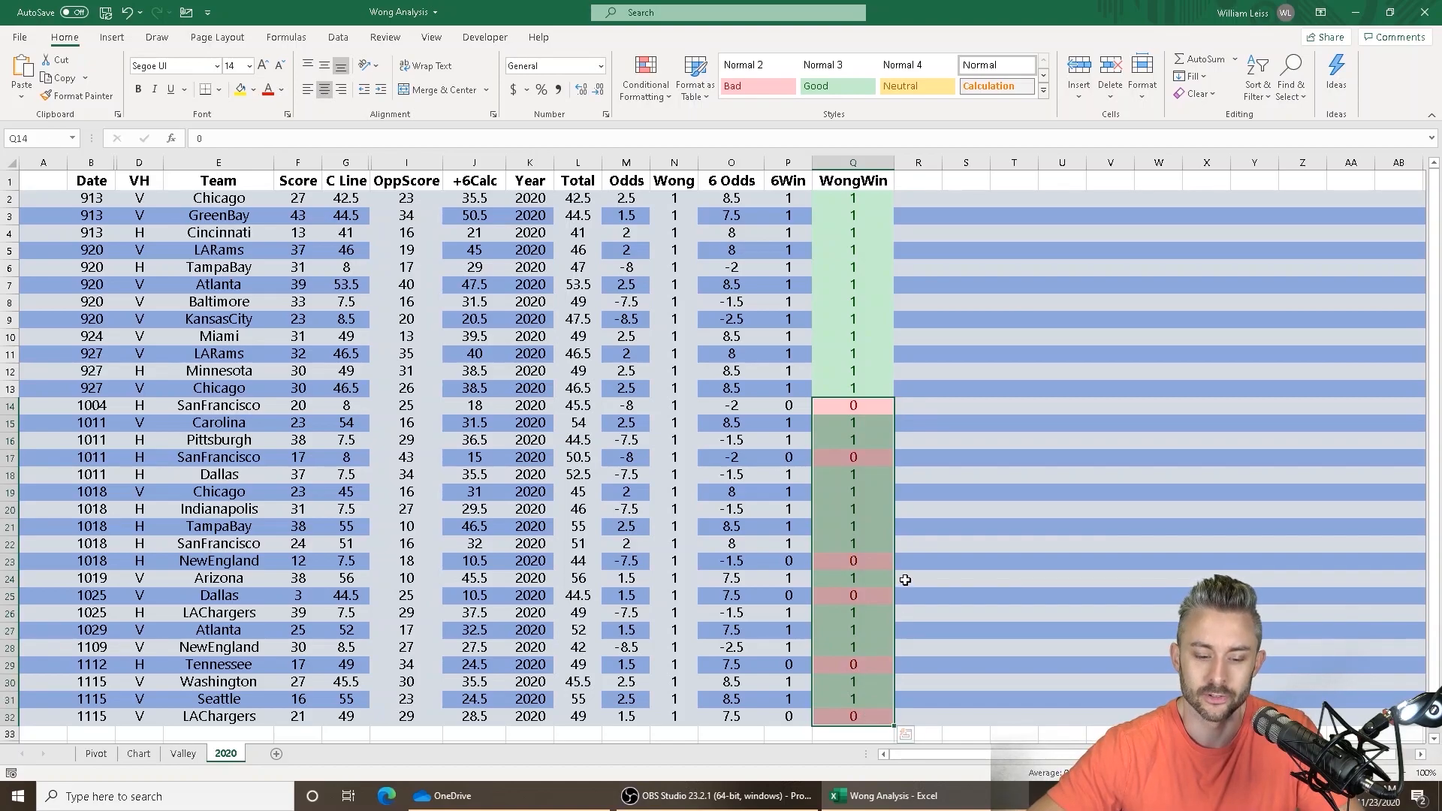
mouse_move(876, 397)
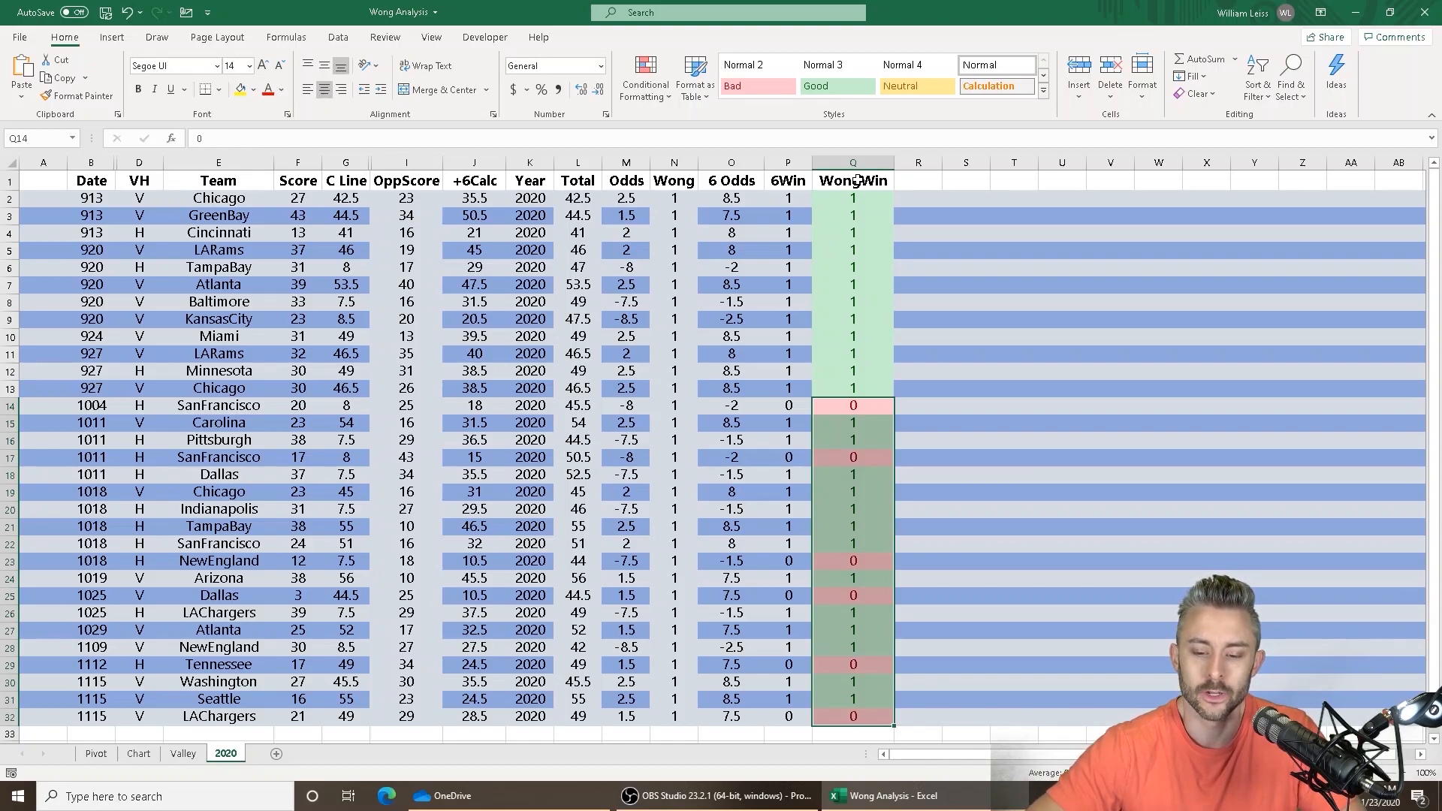
left_click(851, 180)
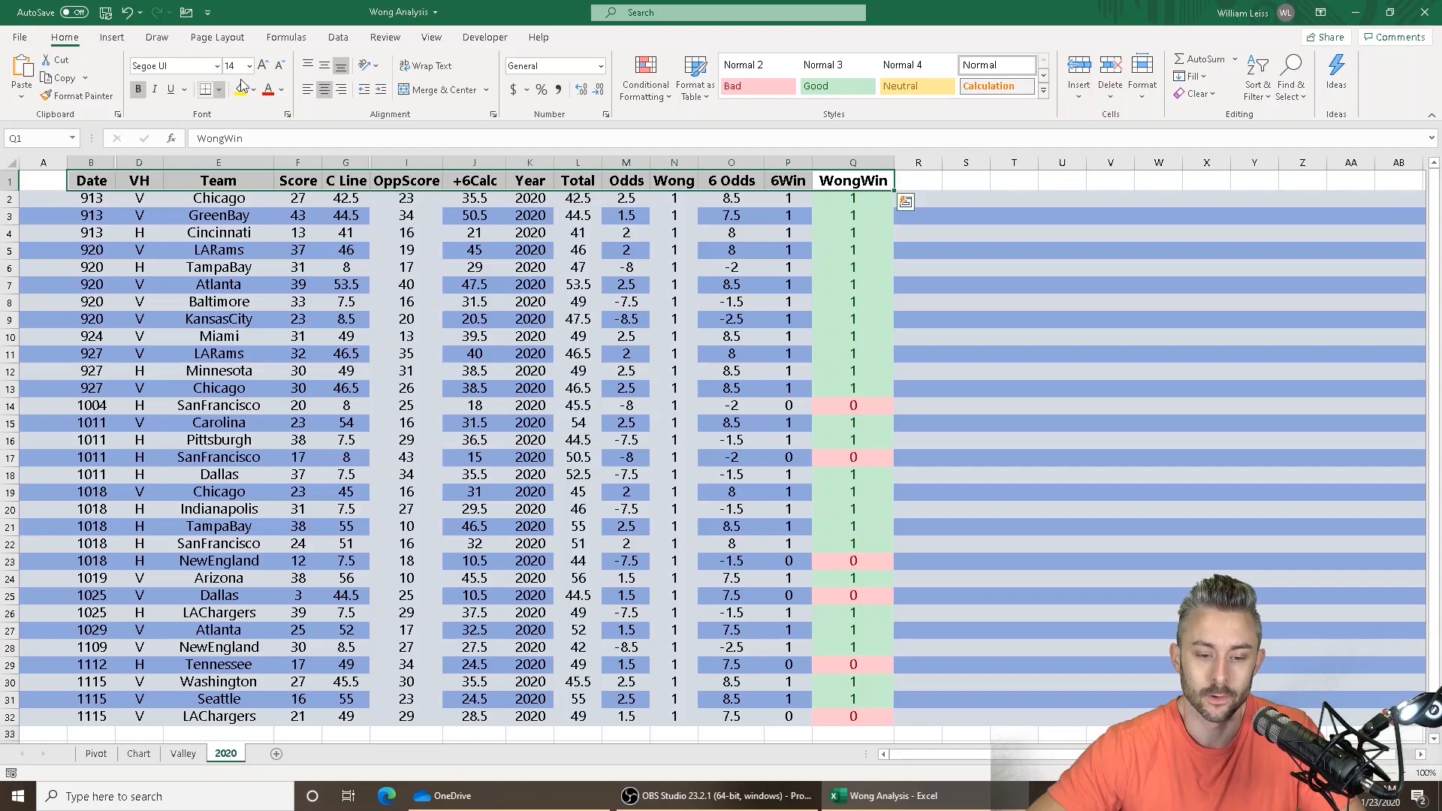
left_click(336, 37)
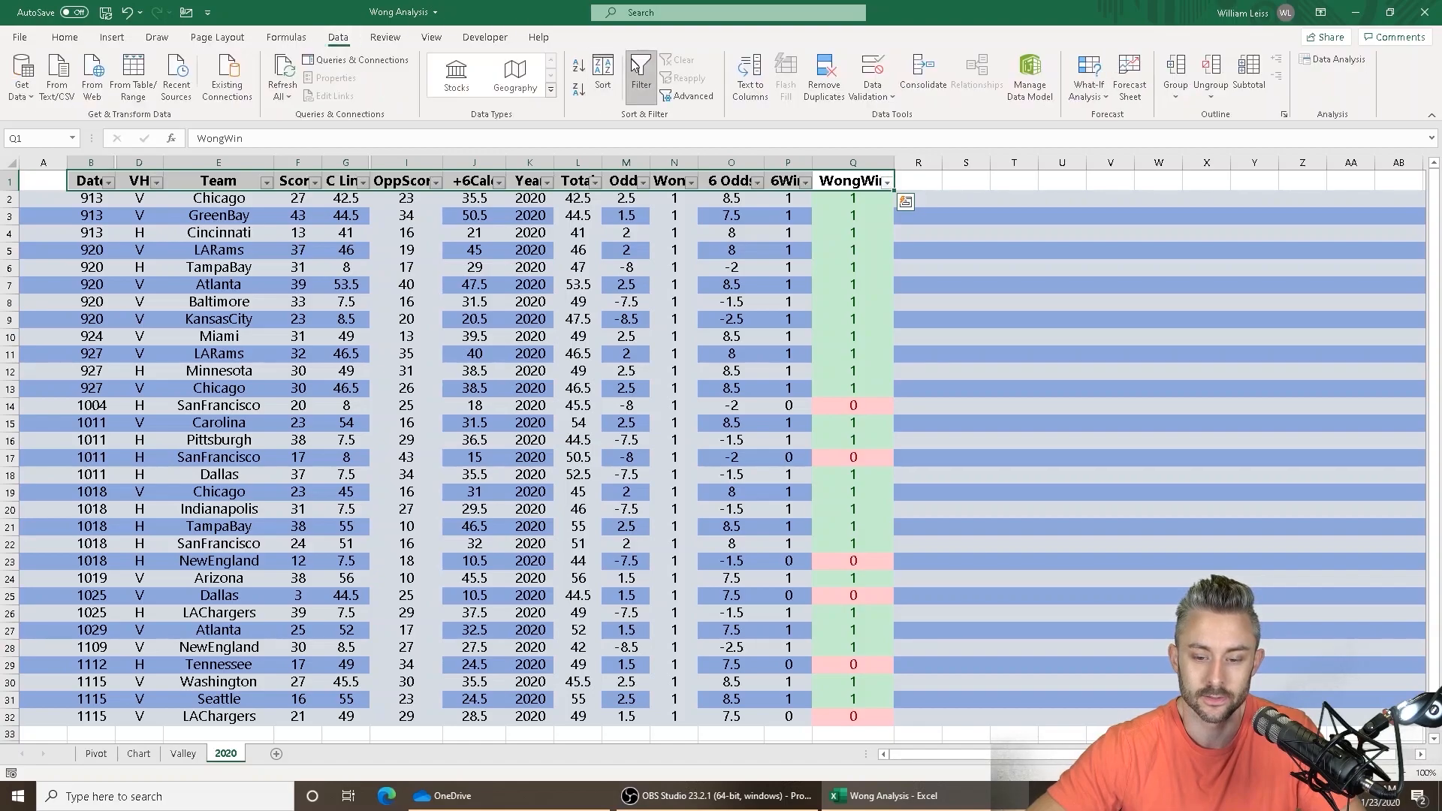
left_click(593, 181)
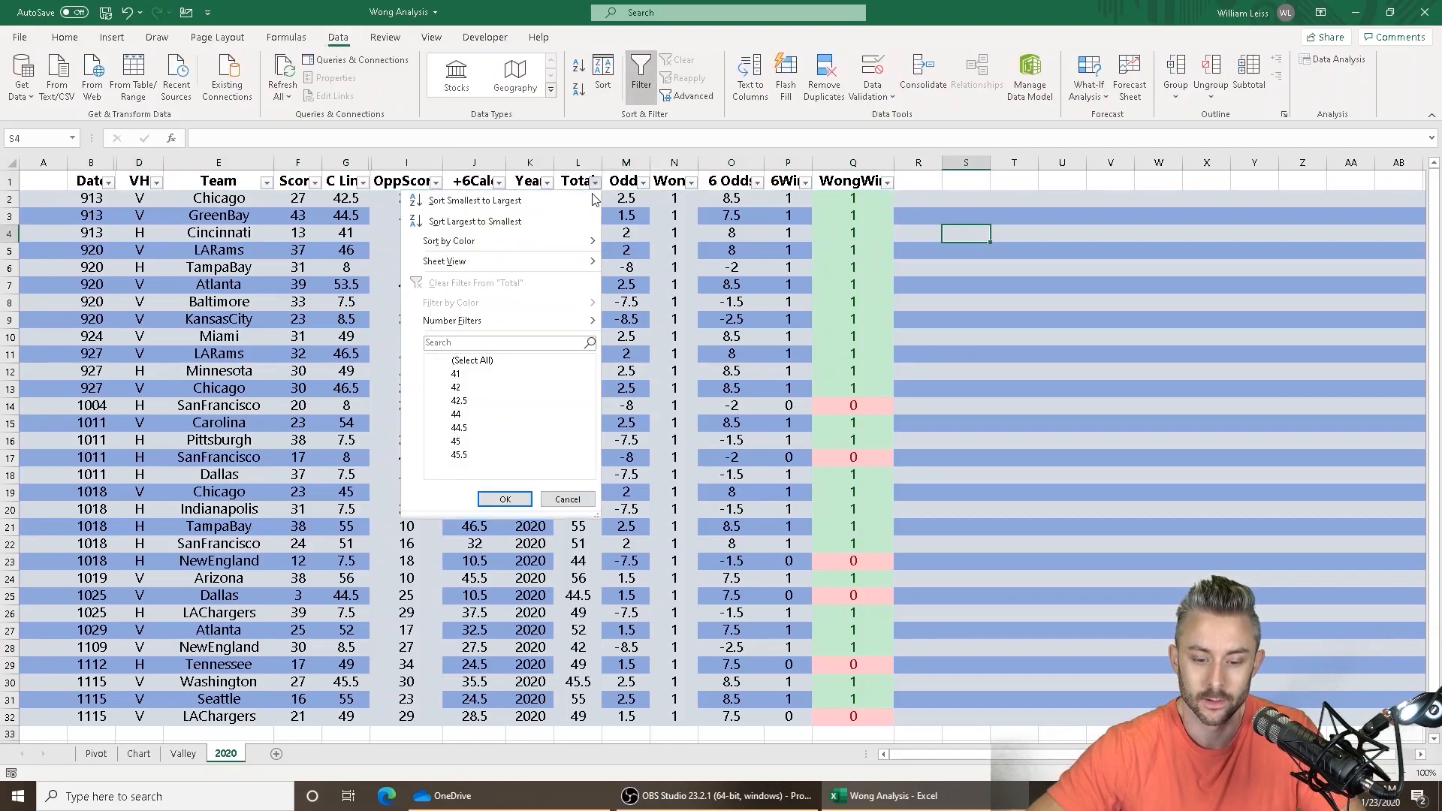
left_click(503, 499)
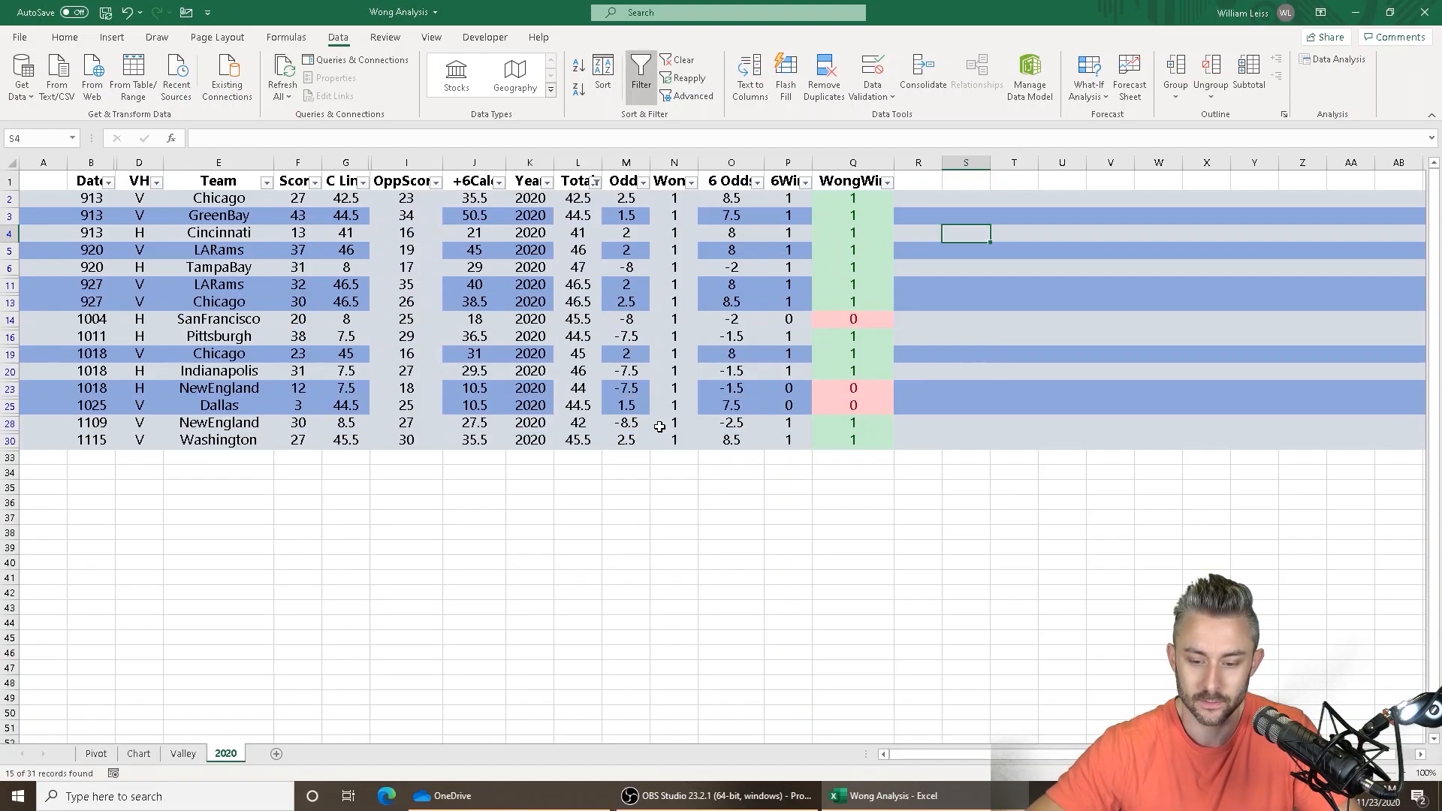
left_click(852, 198)
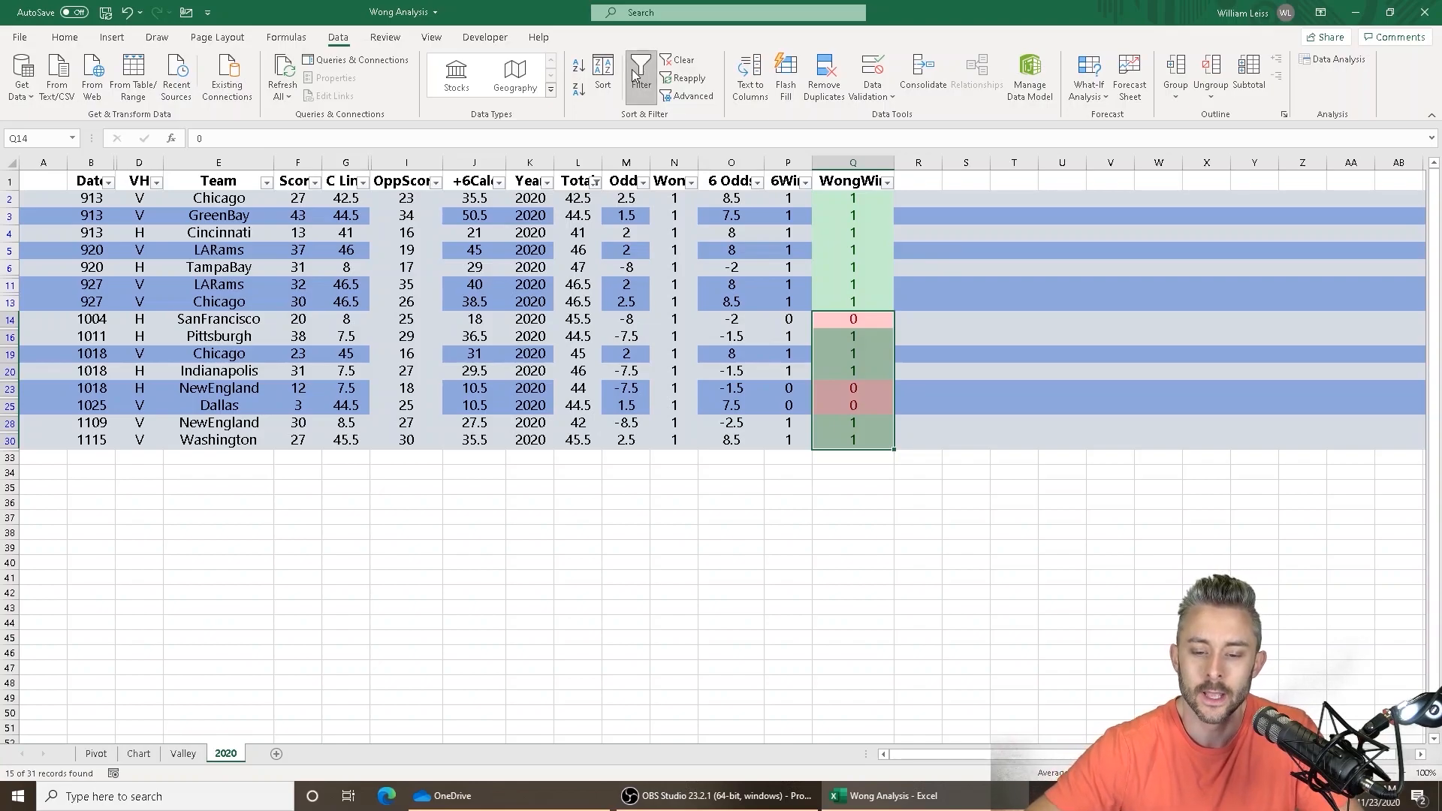
mouse_move(640, 73)
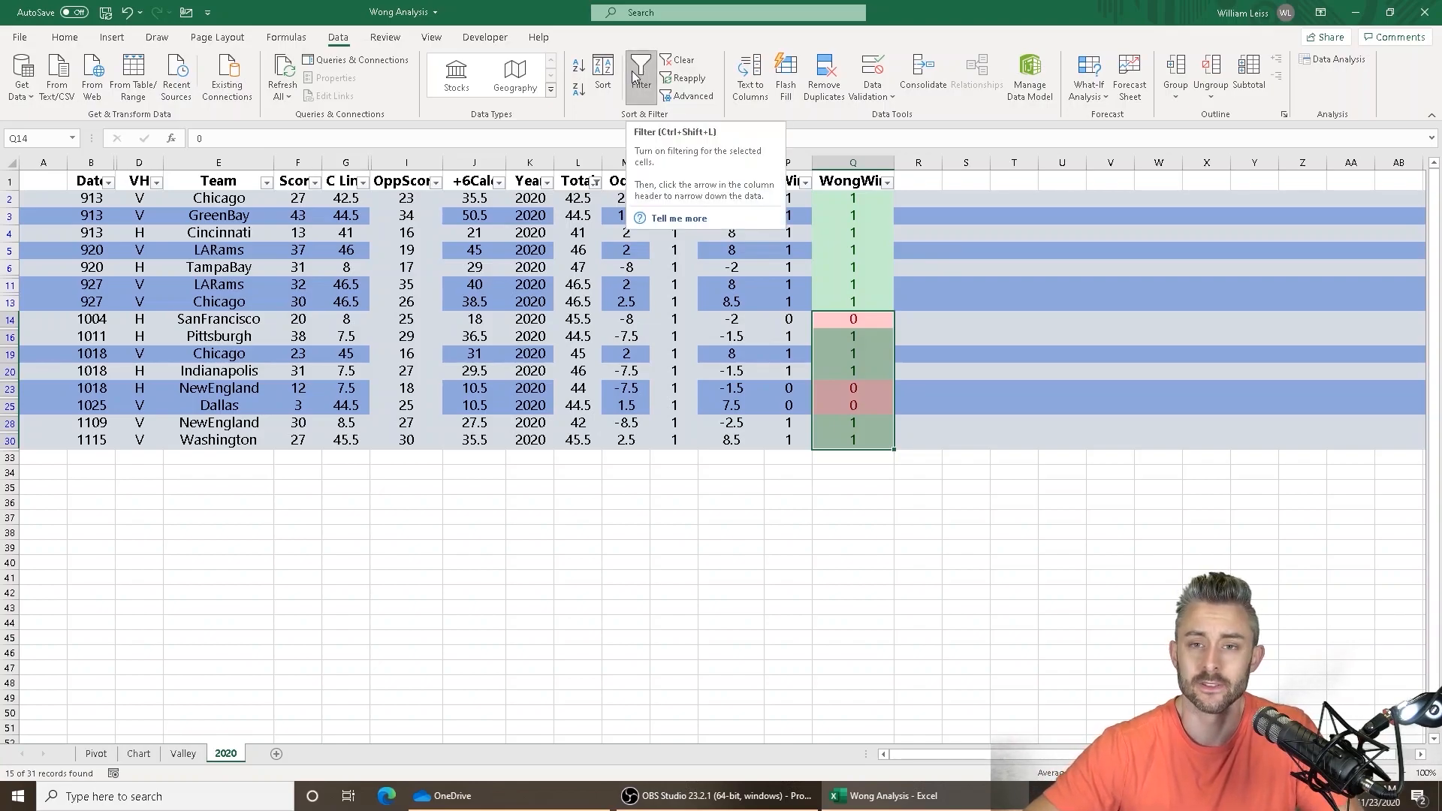
left_click(640, 74)
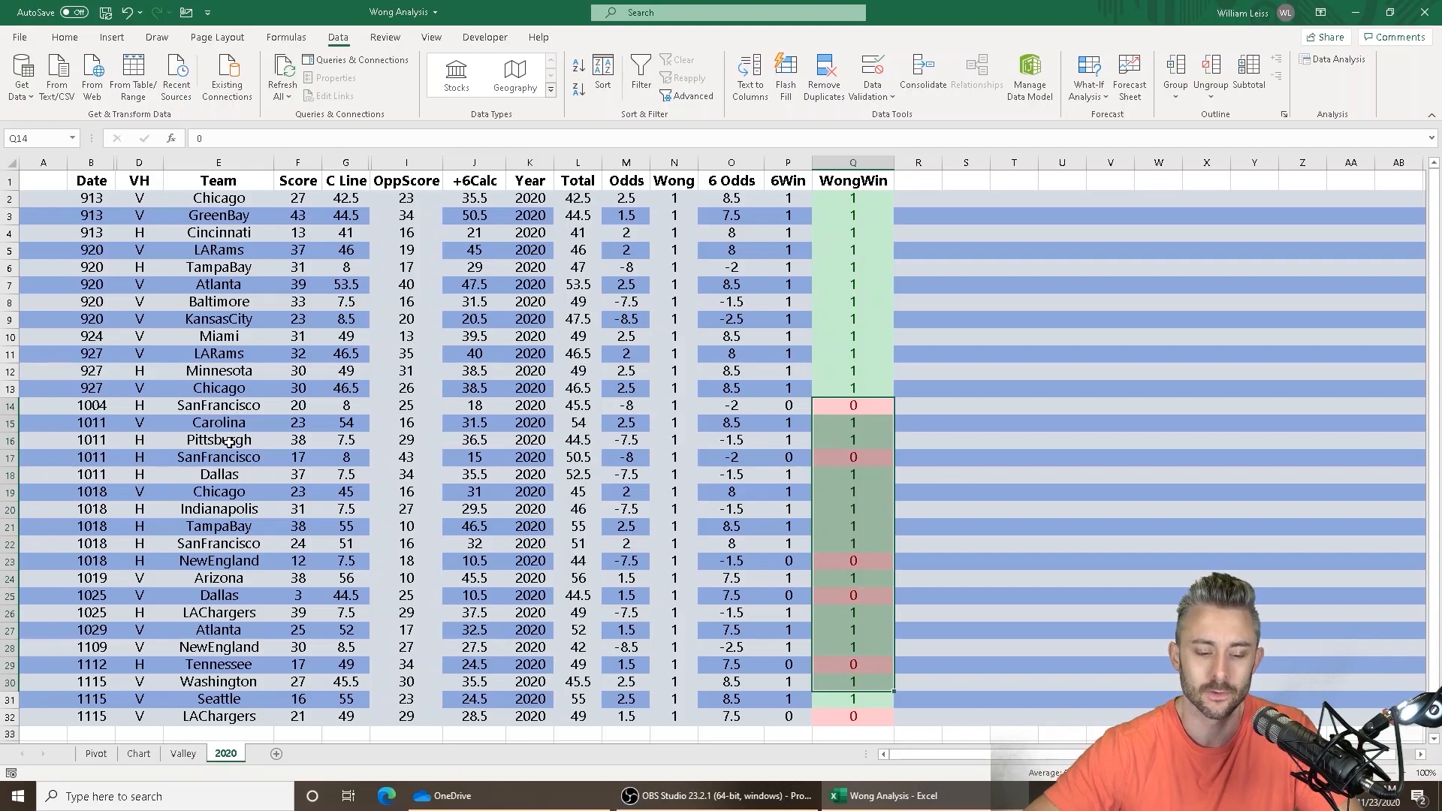
Step: Show the Pivot sheet with the Total slicer at 47 or lower and yearly teaser returns
left_click(95, 754)
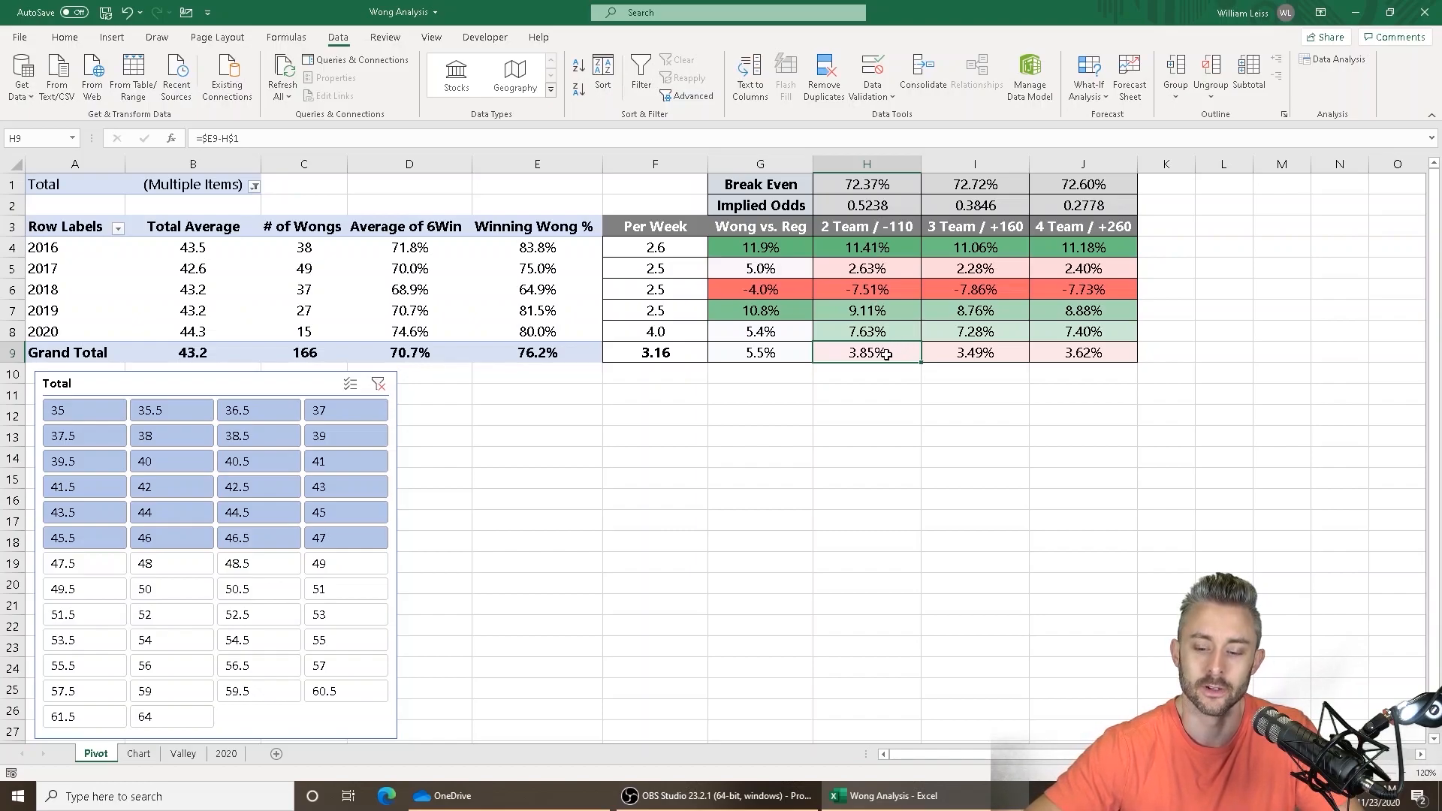
mouse_move(1016, 366)
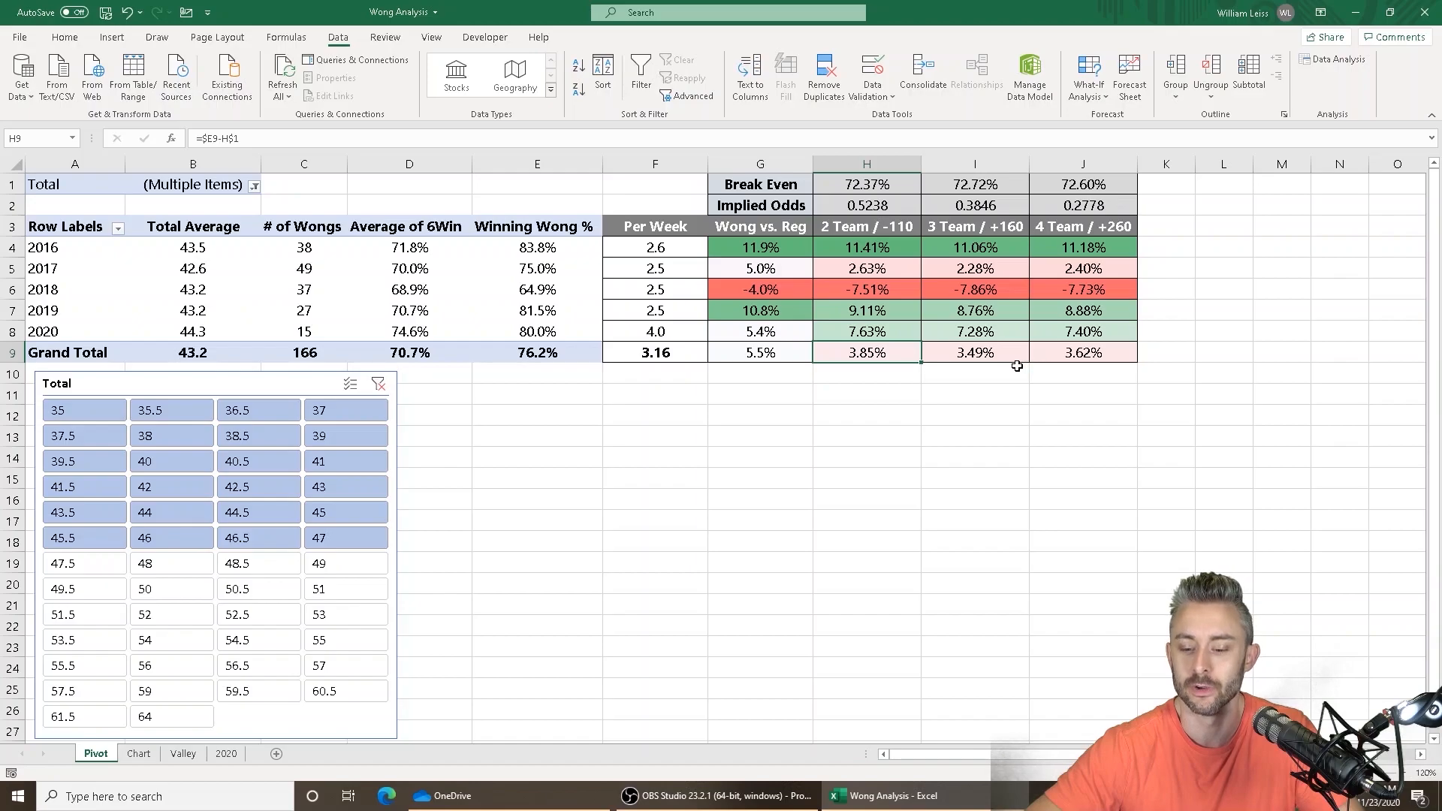
mouse_move(495, 577)
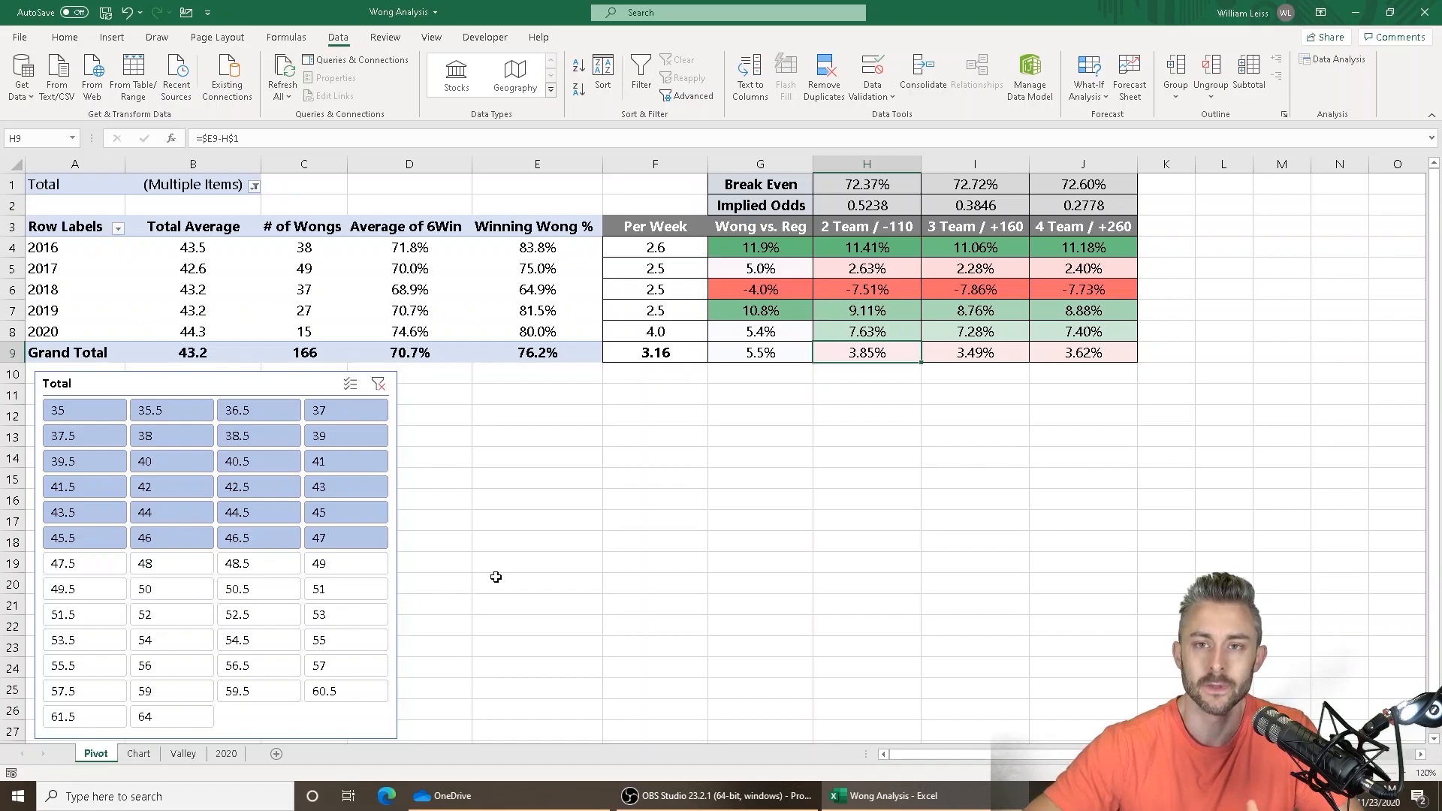
mouse_move(638, 765)
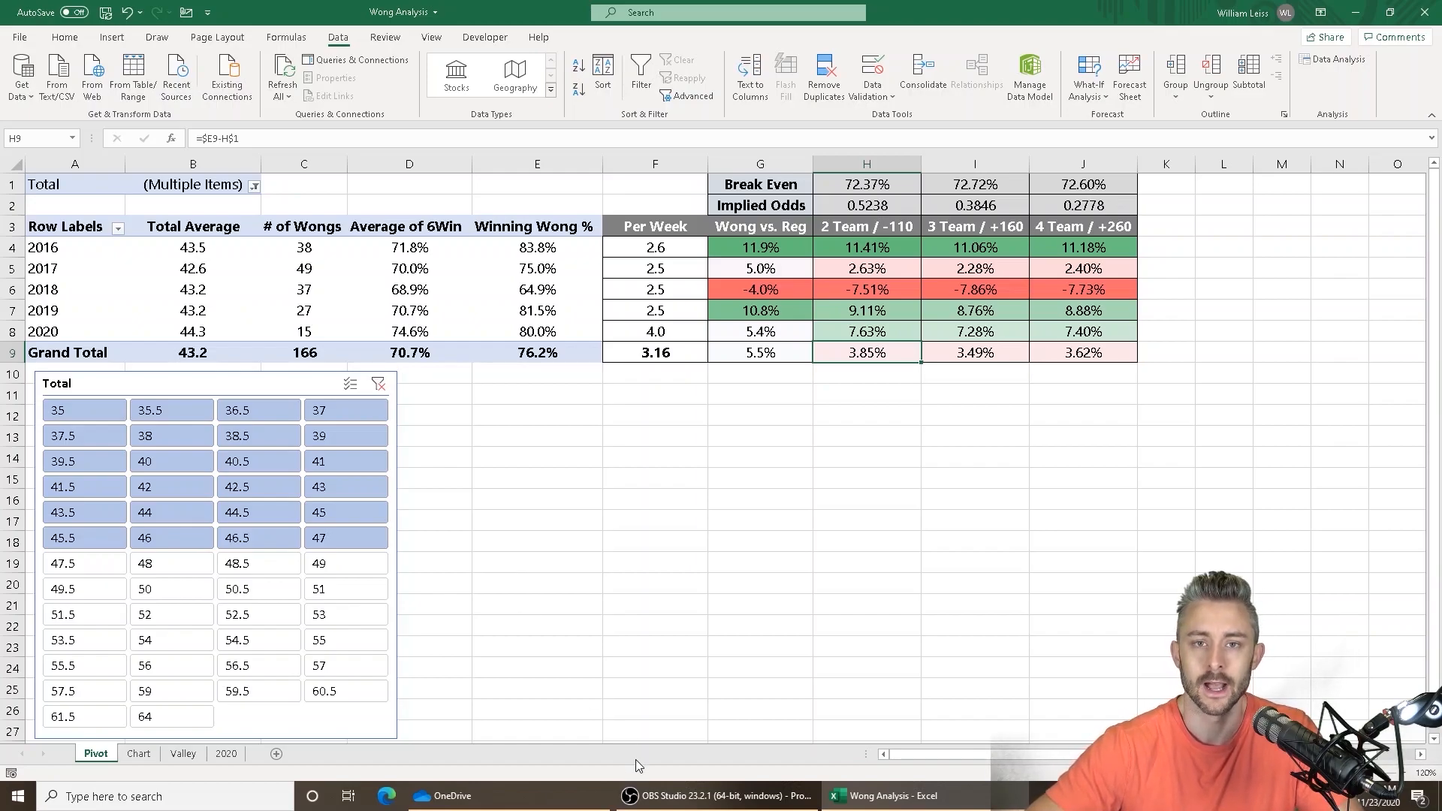